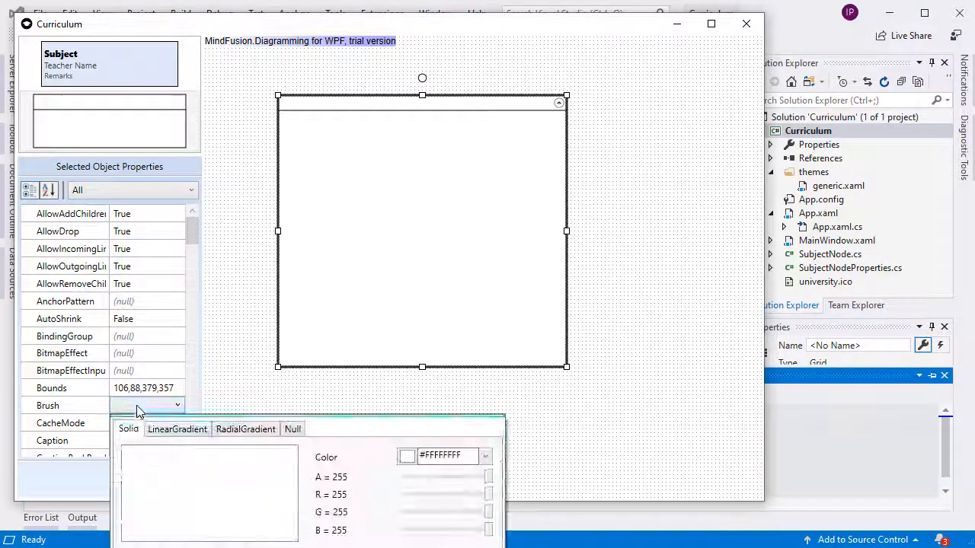
Set the subject node's Subject to Mathematics and Teacher to Mr. Brown in the property grid
click(485, 456)
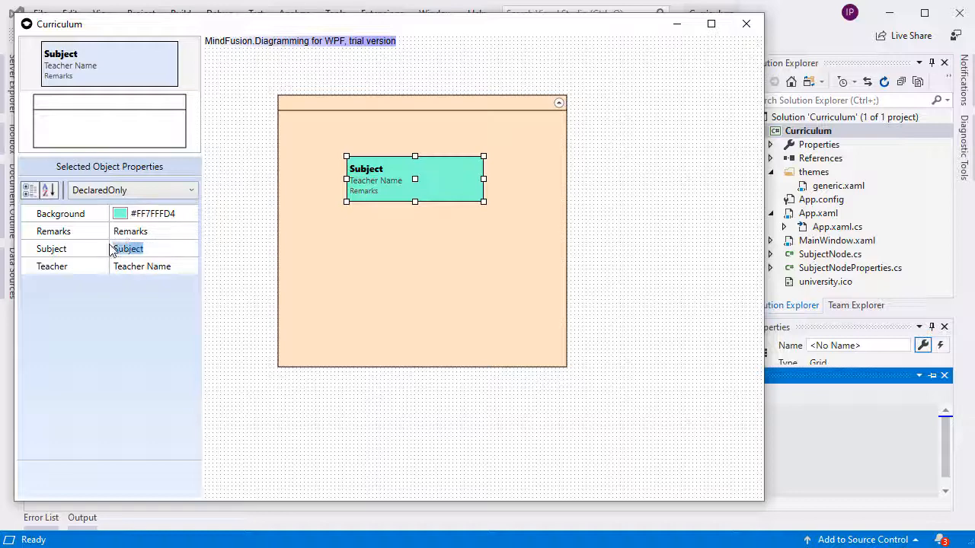
text(Mathematics)
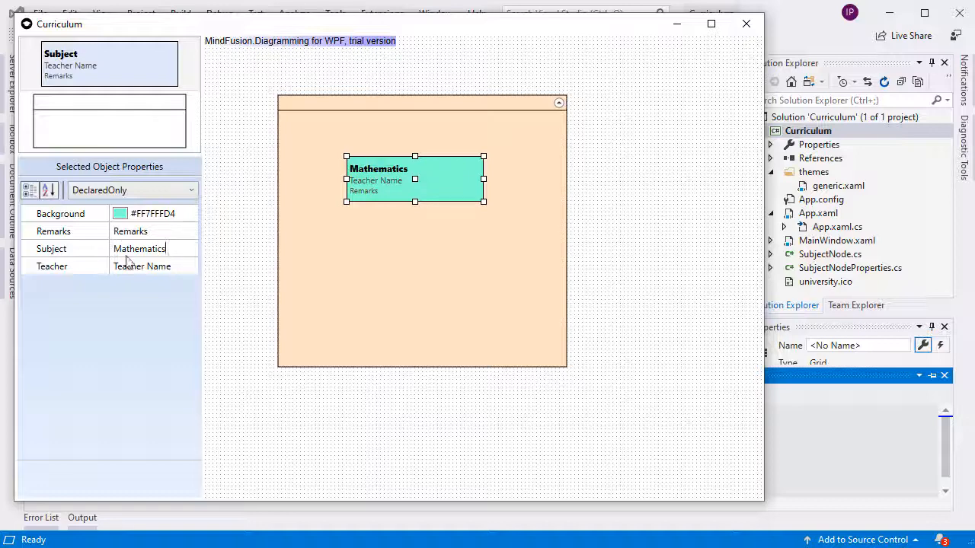
double_click(142, 266)
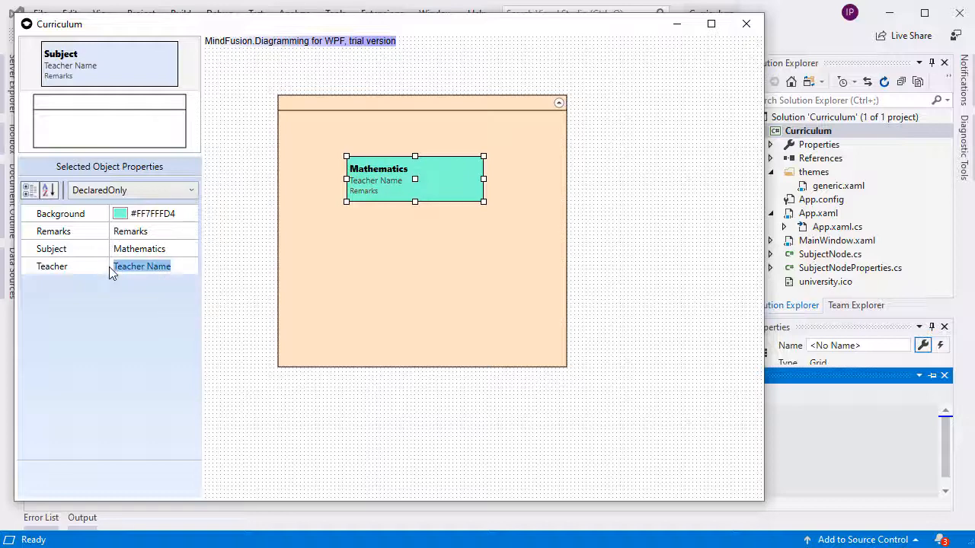
text(Mr. Brown)
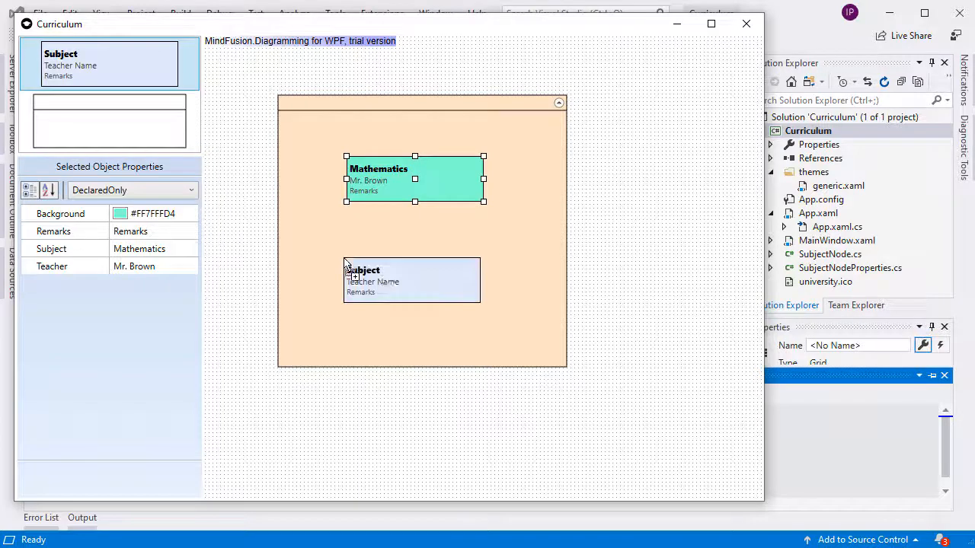
Name the new node Object-oriented Programming and widen it to fit its title
click(411, 280)
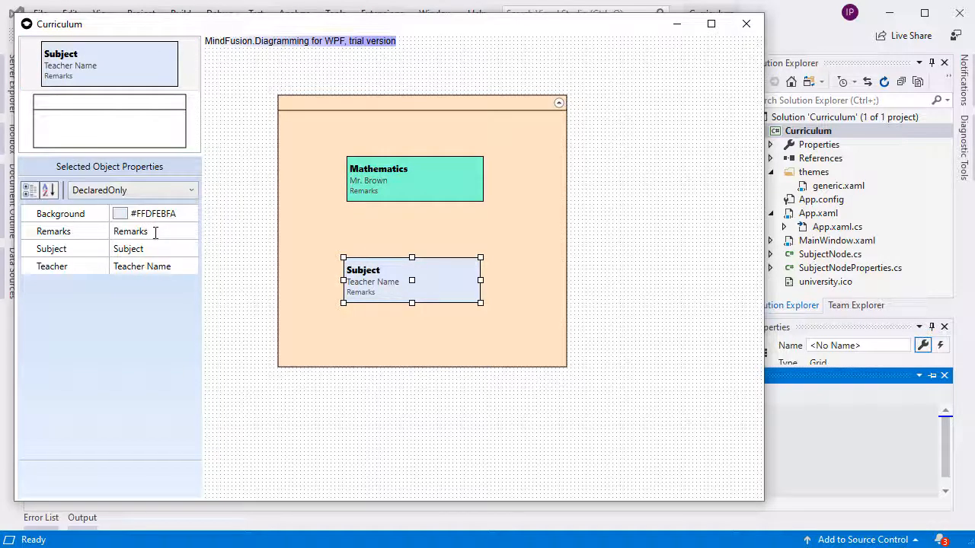
text(Obj Programming)
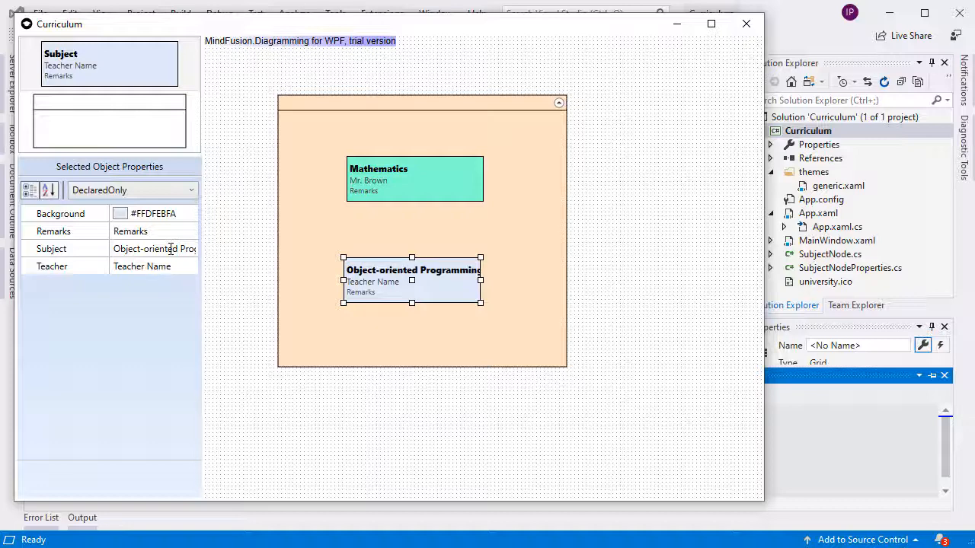
drag(480, 281, 495, 281)
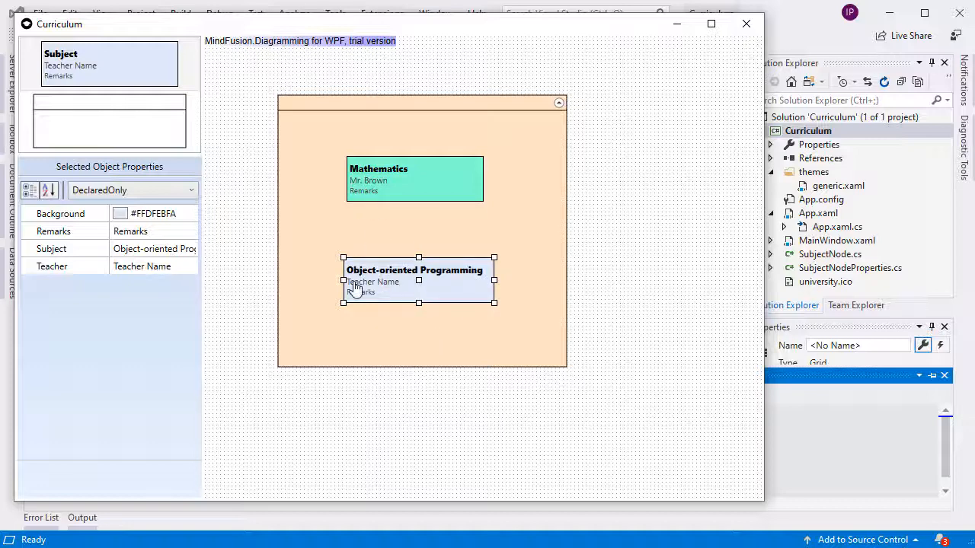
Link Mathematics to Object-oriented Programming and drop a subject node into a second container
drag(365, 195, 366, 270)
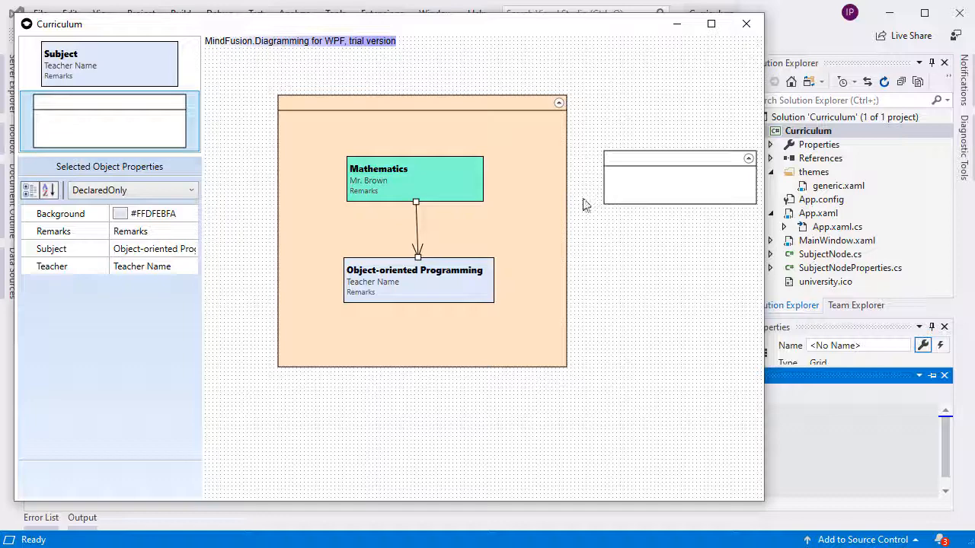
drag(109, 64, 704, 202)
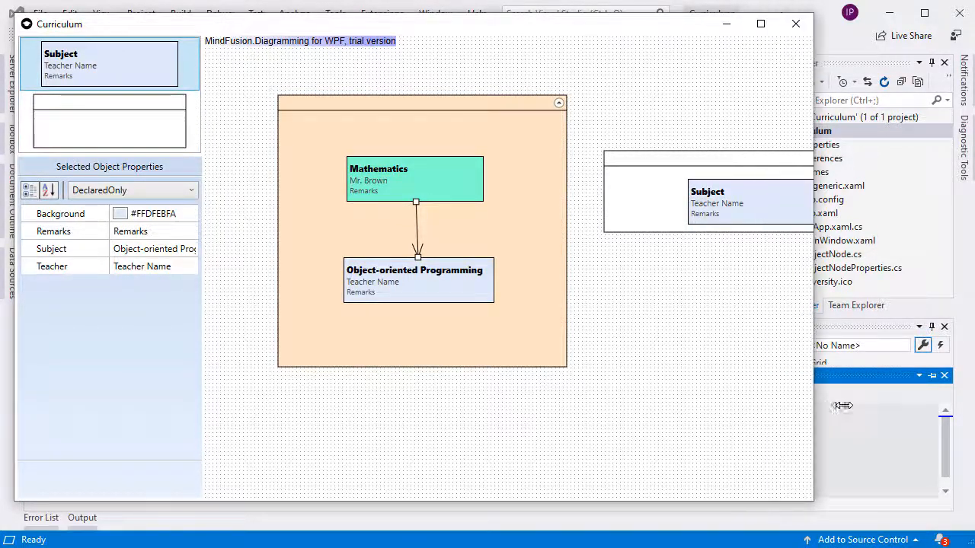
drag(483, 184, 682, 200)
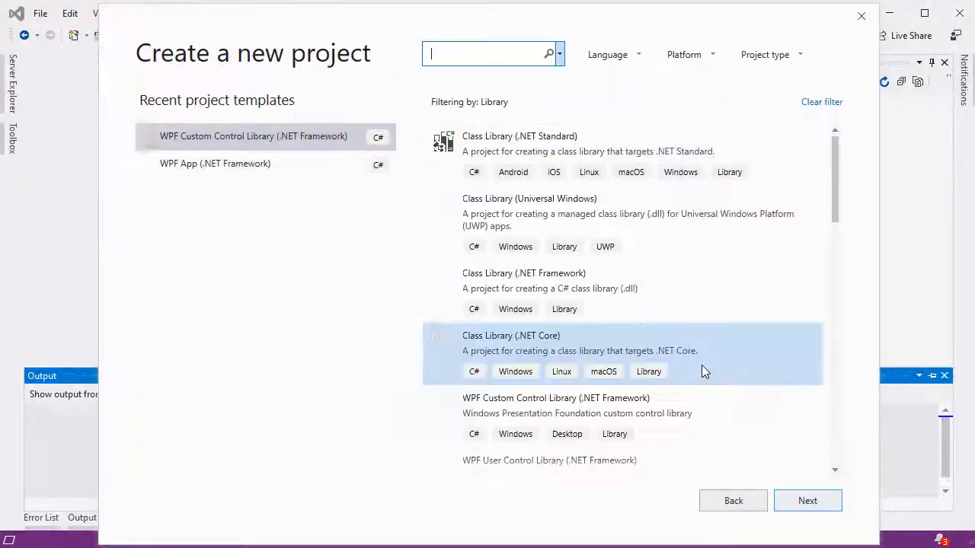
mouse_move(607, 234)
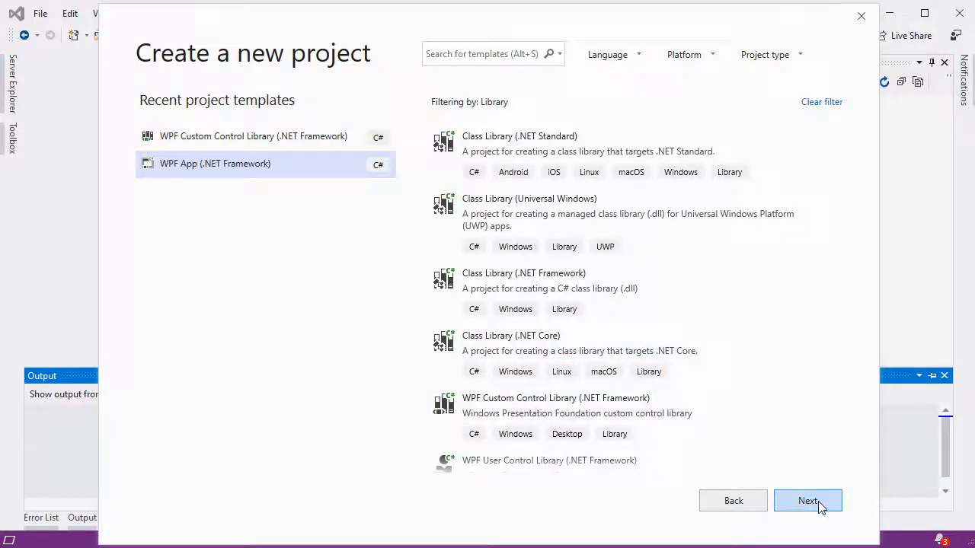
Proceed with the WPF App (.NET Framework) template and create the Curriculum project
click(807, 500)
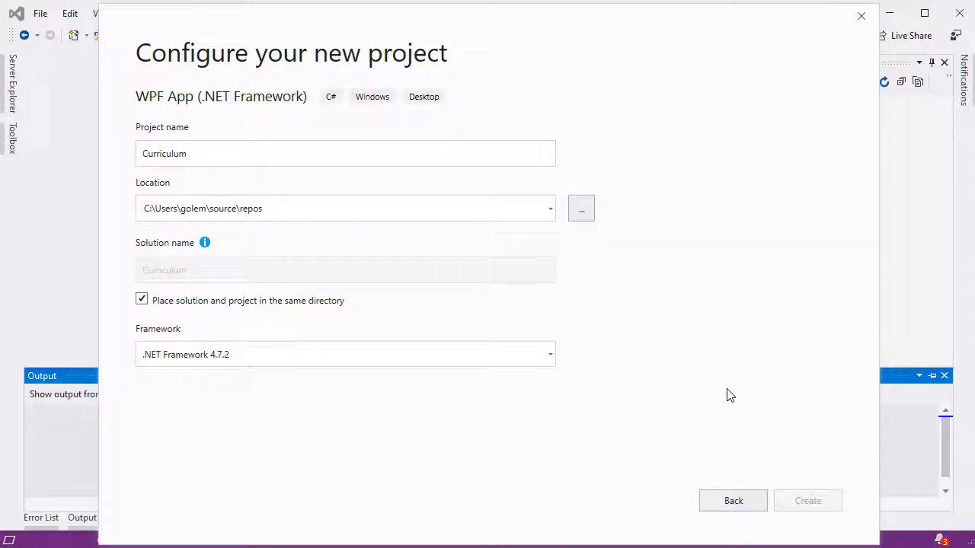
click(807, 501)
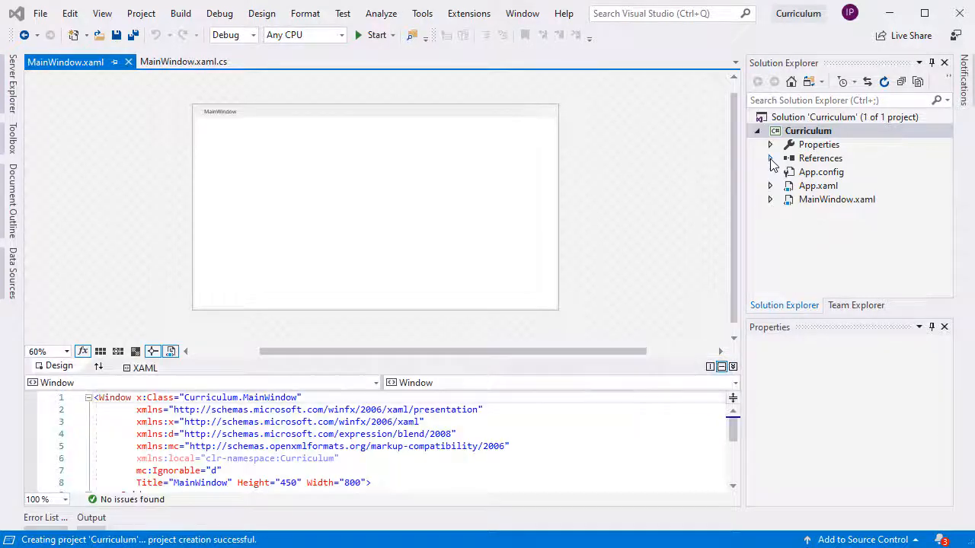
Open the Reference Manager from the Curriculum project's References node
click(770, 158)
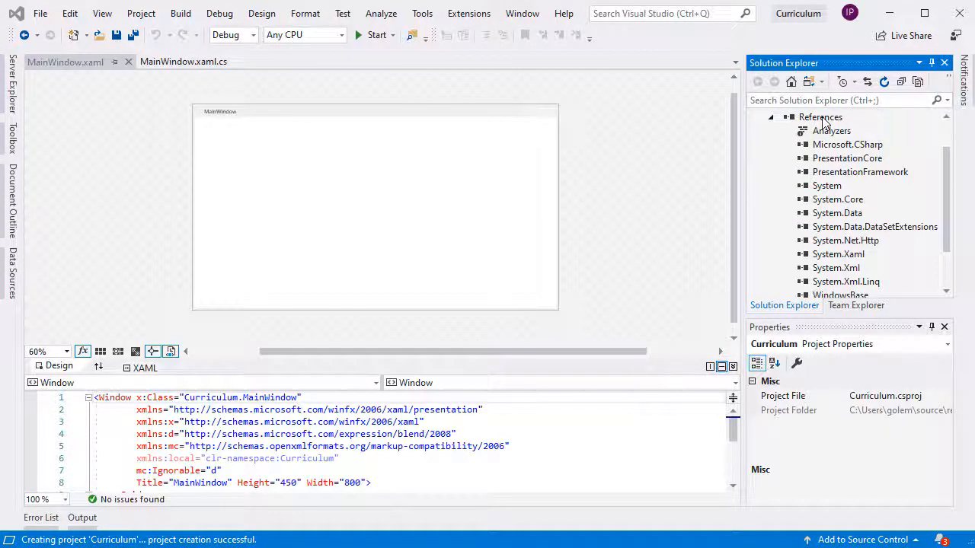
right_click(820, 116)
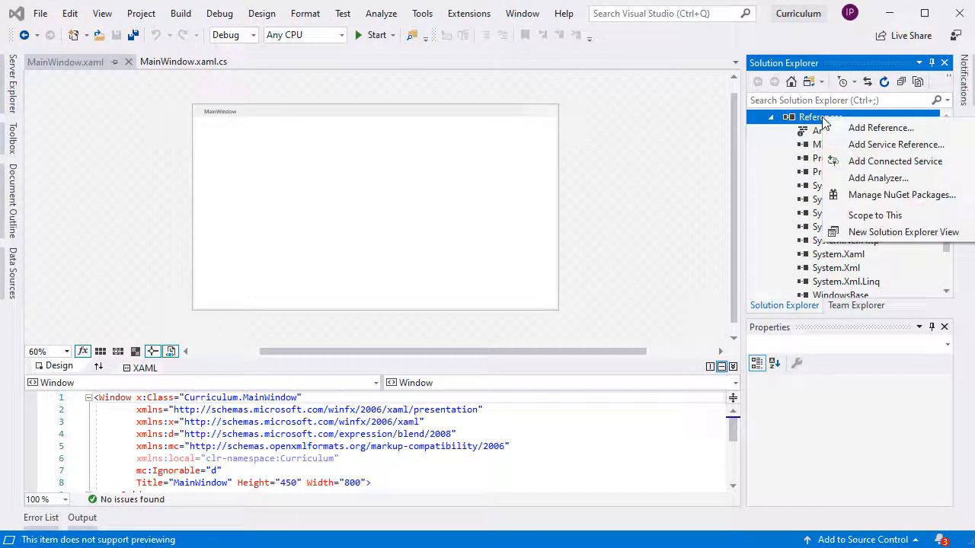
click(880, 127)
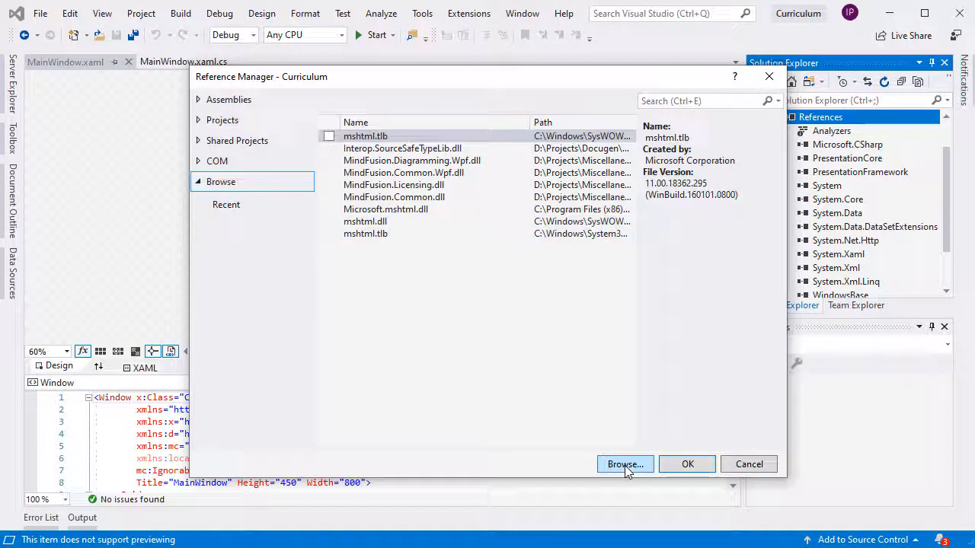
Browse to MindFusion.Wpf Pack\CLR4 (.NET 4.5) and add the Common, Diagramming and Licensing DLLs
click(625, 463)
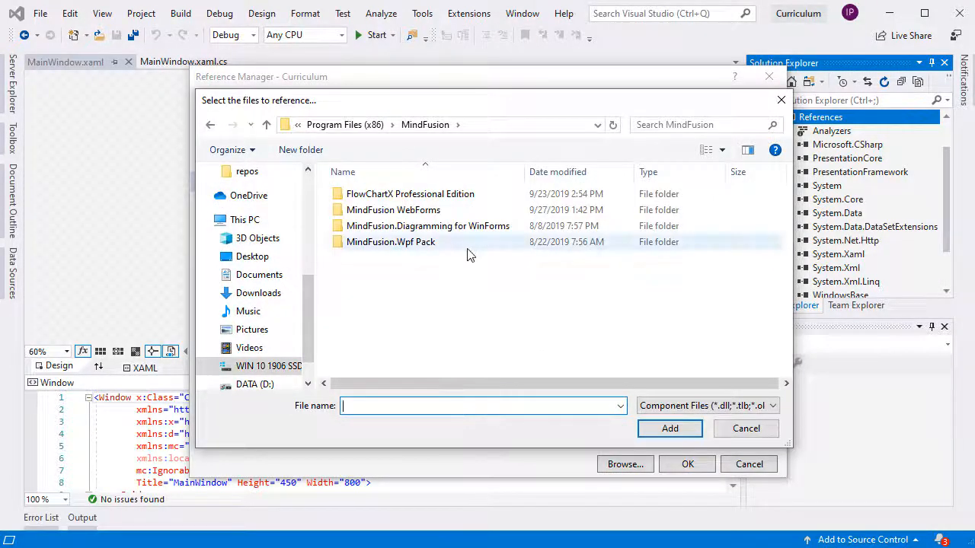
double_click(391, 241)
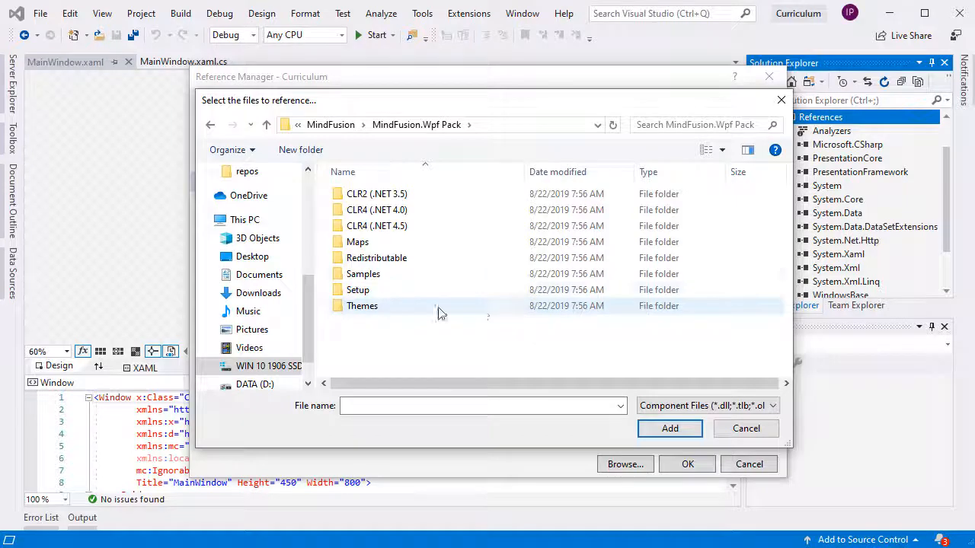
click(377, 226)
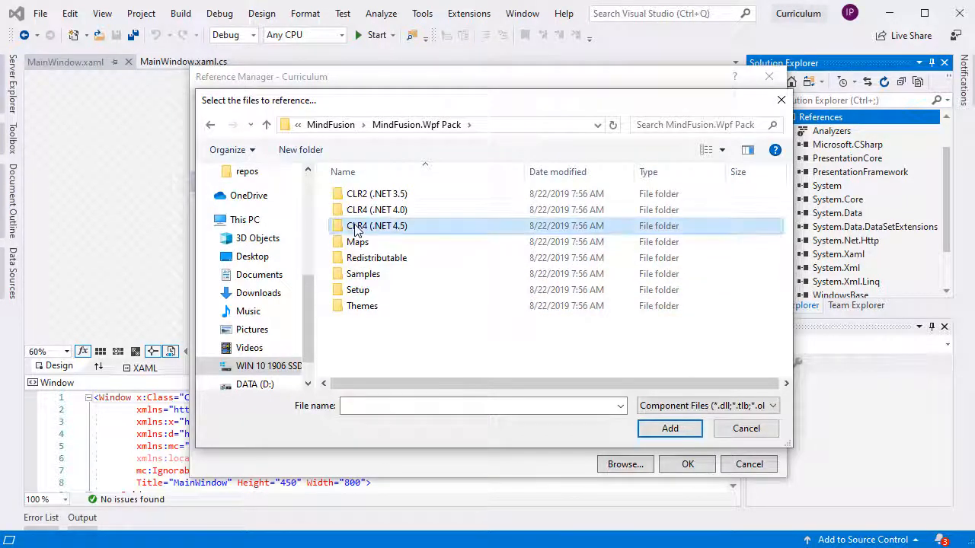
double_click(376, 226)
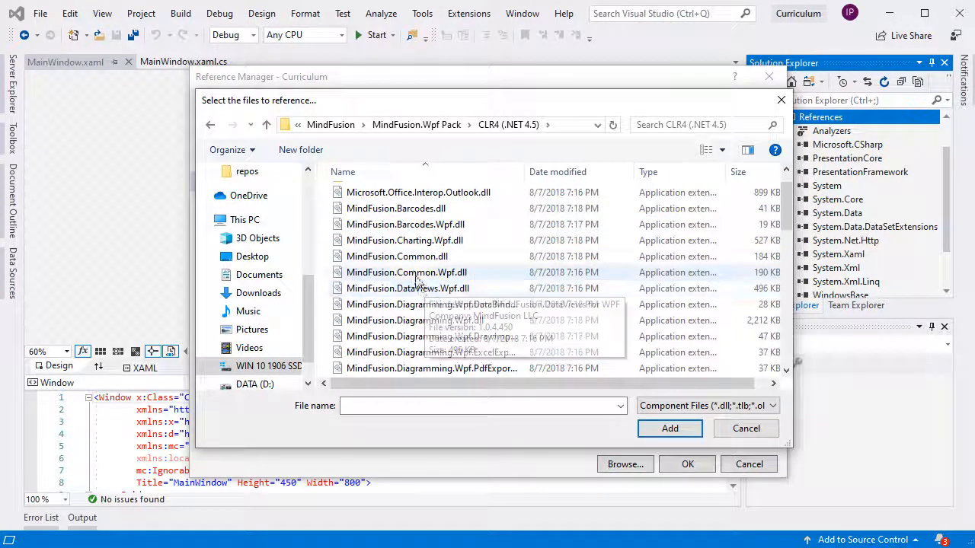
click(406, 272)
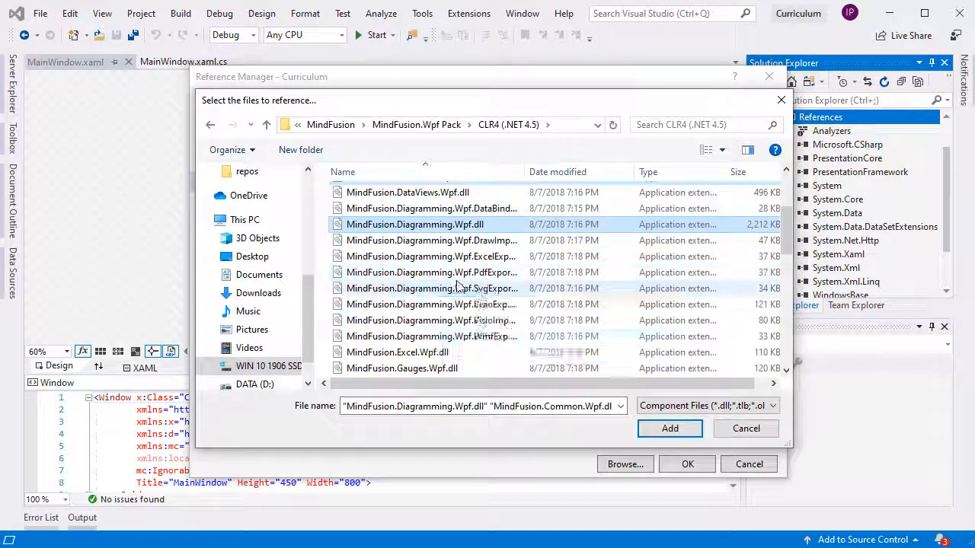
scroll(down, 3)
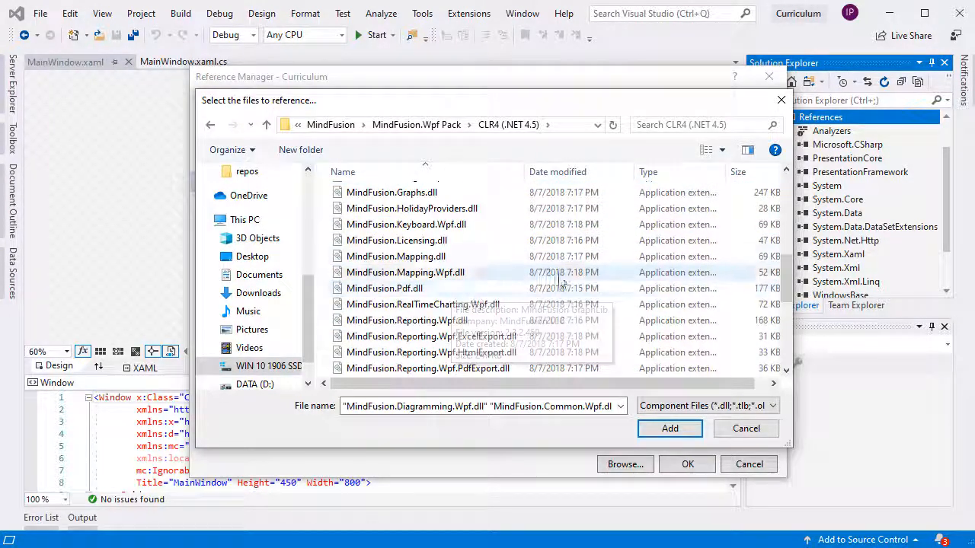
mouse_move(449, 249)
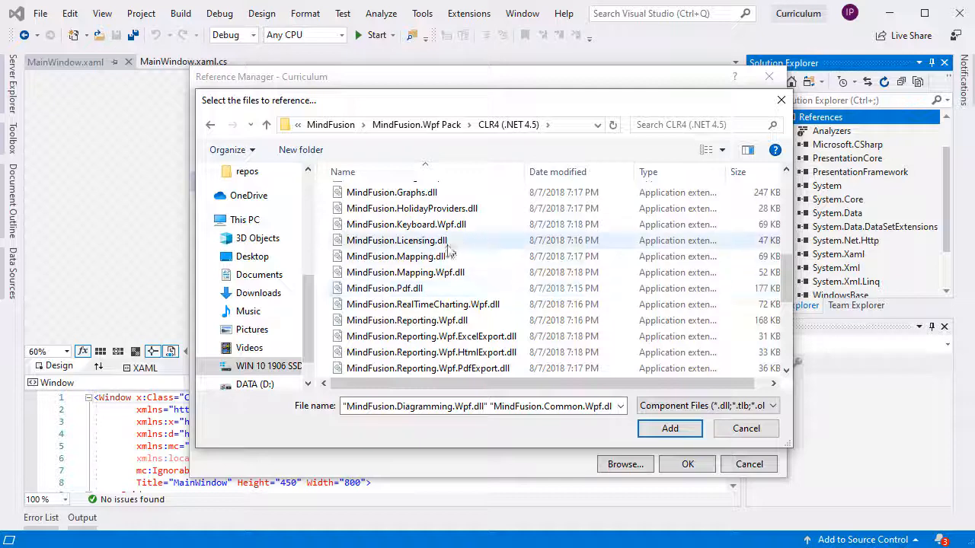
click(670, 428)
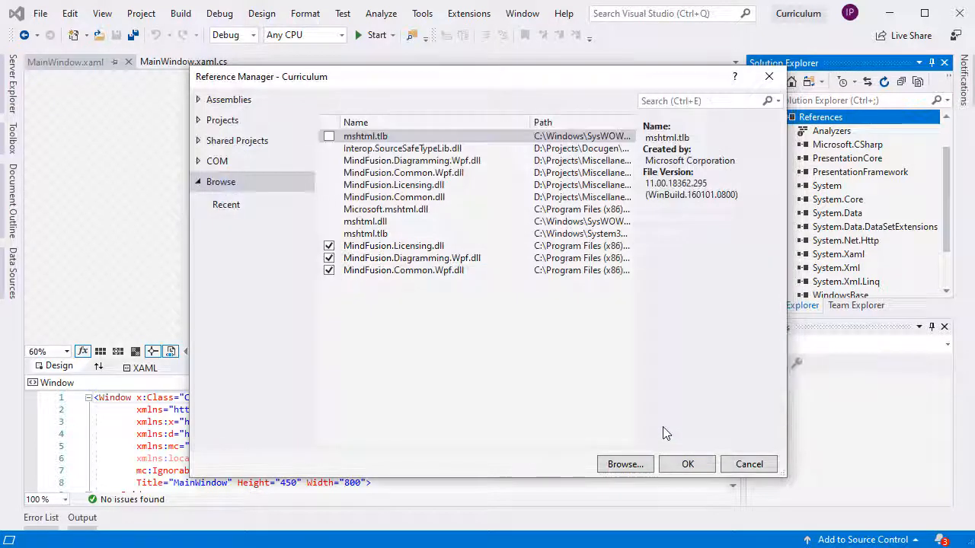
mouse_move(686, 464)
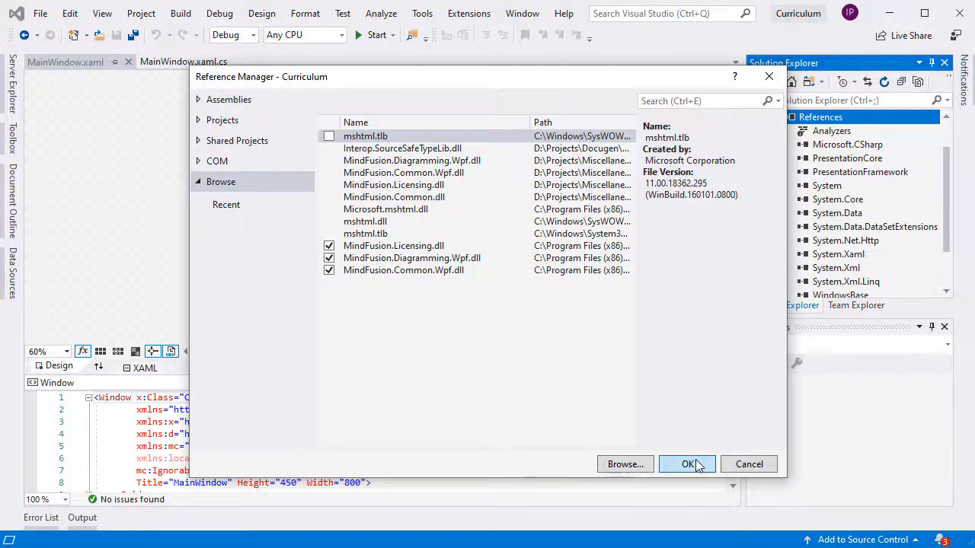
click(686, 464)
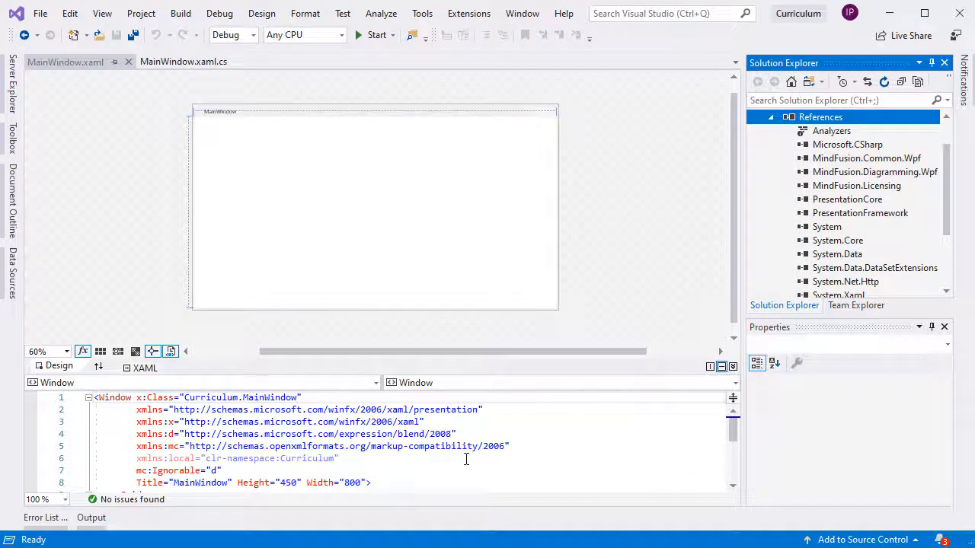
Declare xmlns:mfc for MindFusion.UI.Wpf from MindFusion.Common.Wpf in MainWindow.xaml
click(510, 446)
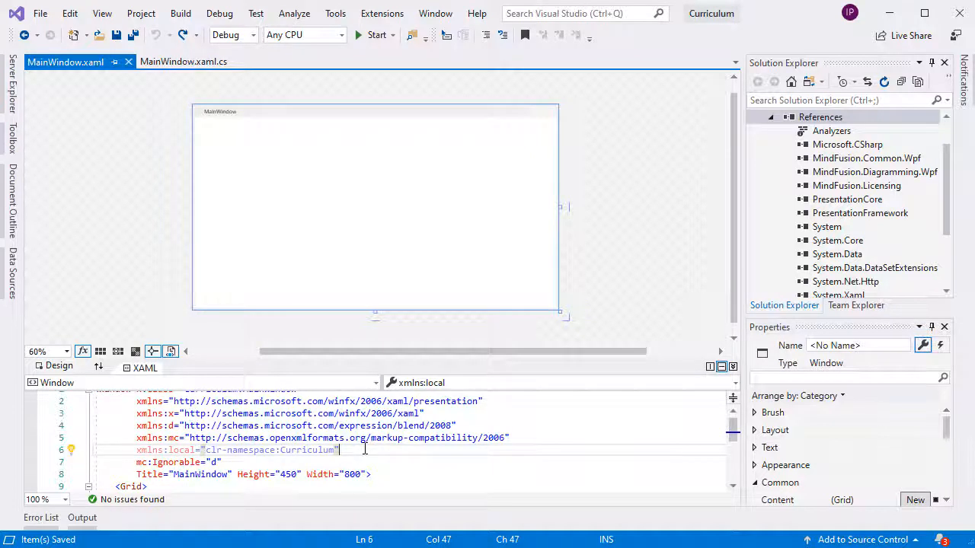
text(xmlns:mfc="clr-namespace:MindFusion.UI.Wpf;assembly=MindFusion.Common.Wpf")
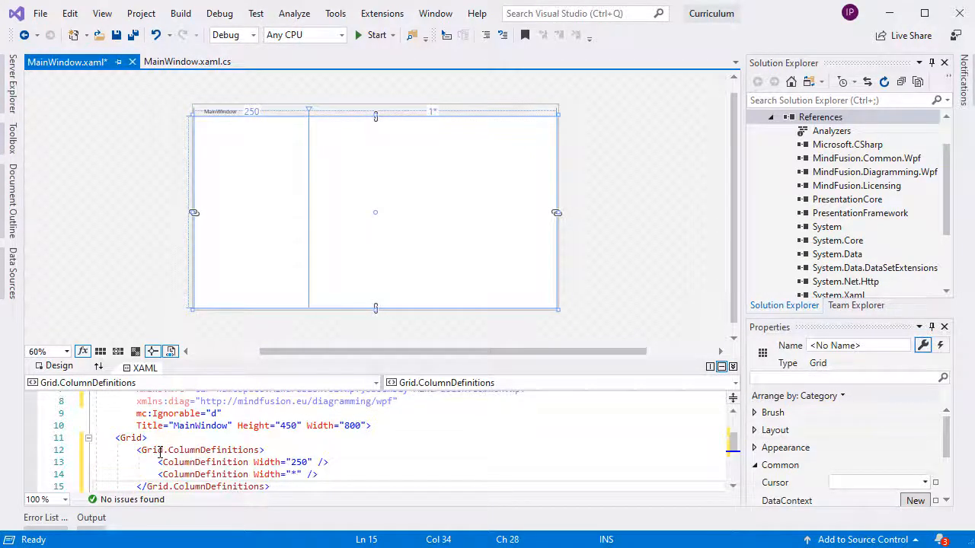
click(301, 461)
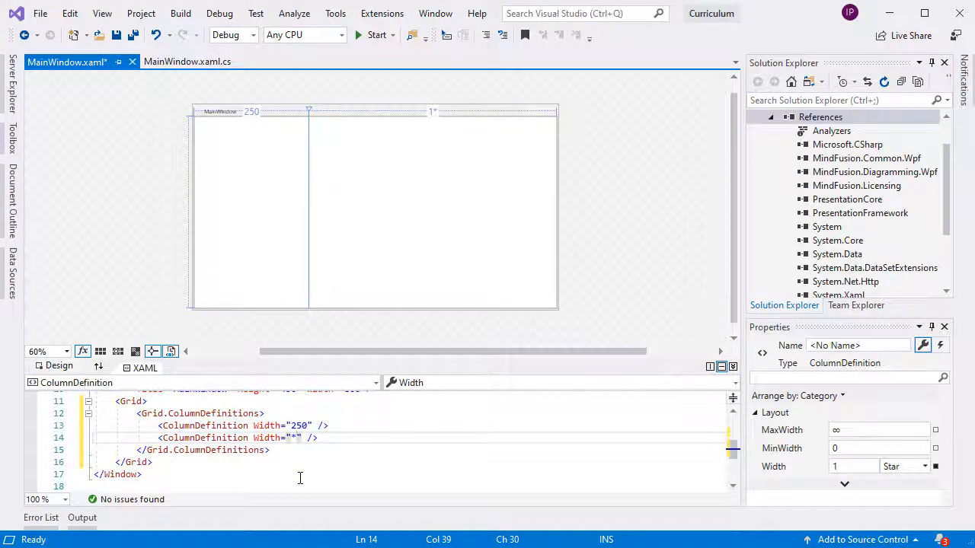
click(294, 437)
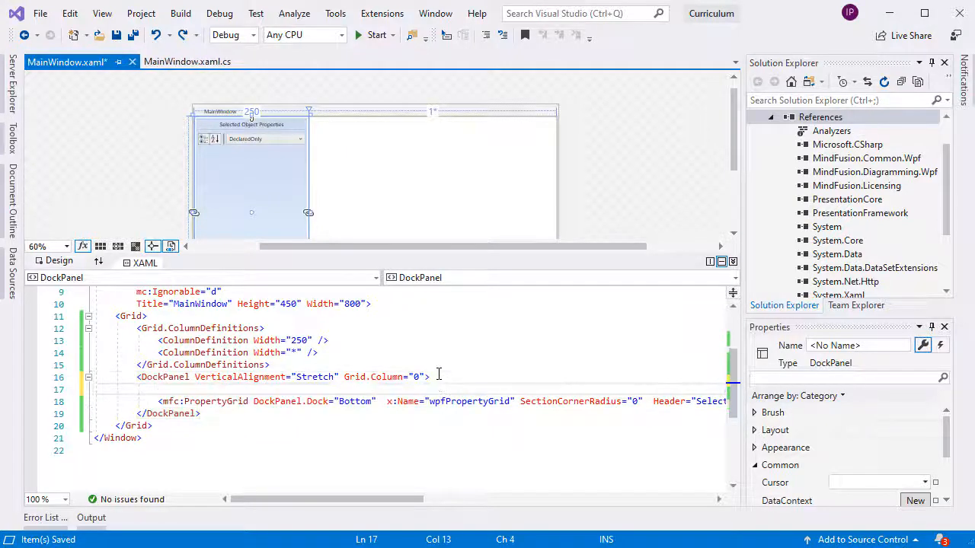
Type a diag:NodeListView docked Top, holding a ContainerNode with Bounds values
text(<diag)
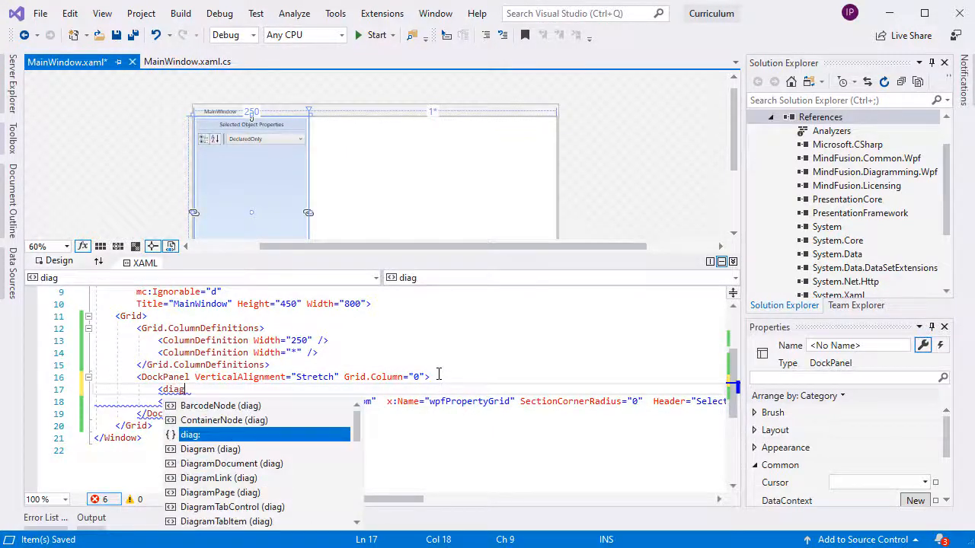
text(Nod)
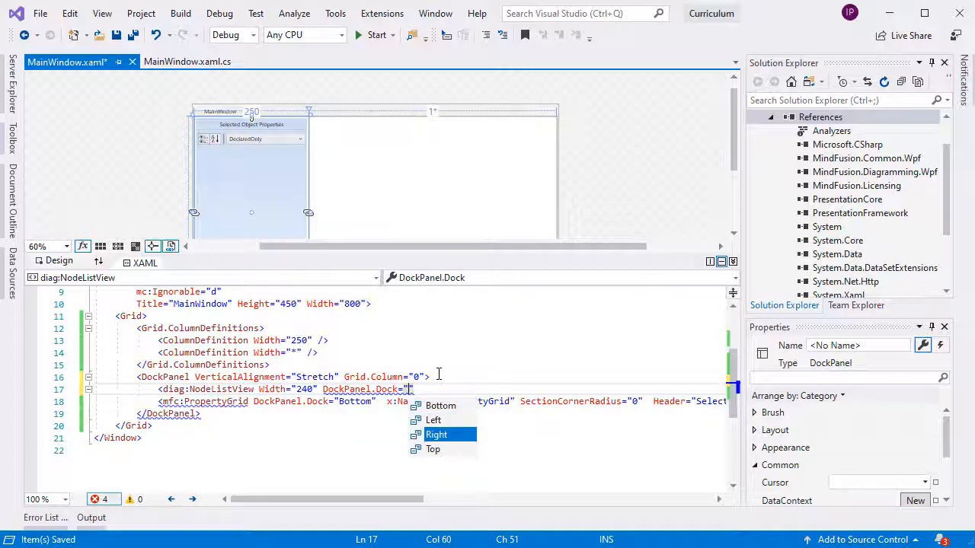
click(433, 449)
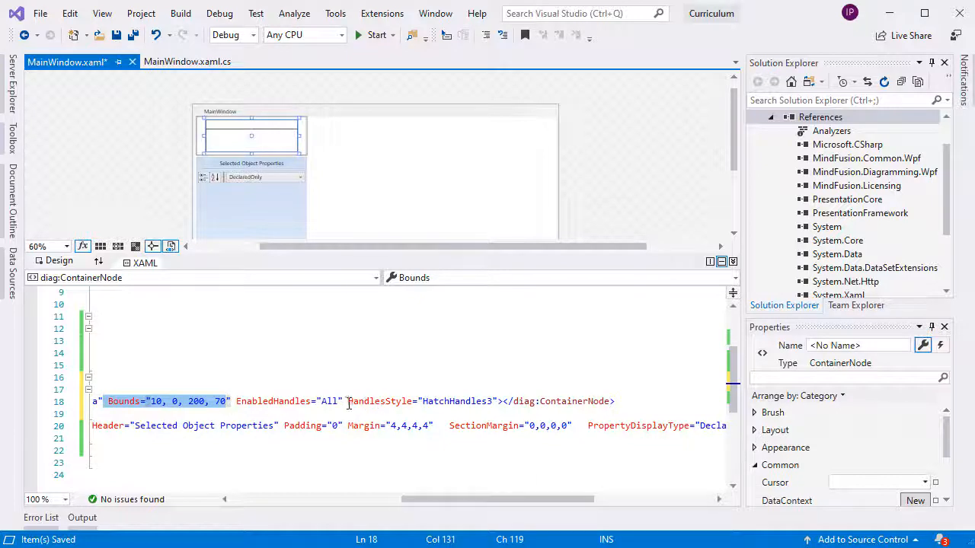
double_click(329, 402)
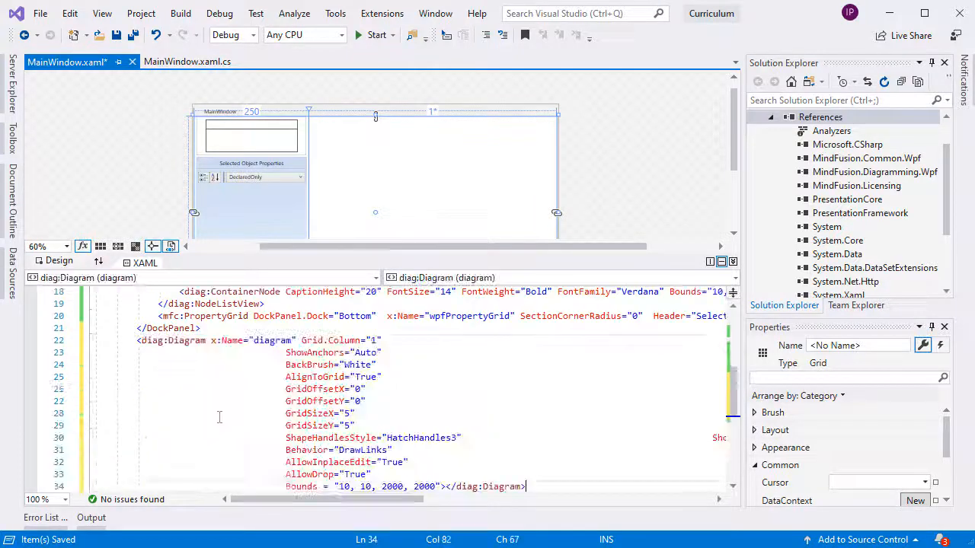
Set the diagram's GridSizeX and GridSizeY to 10, then build and run Curriculum
click(328, 341)
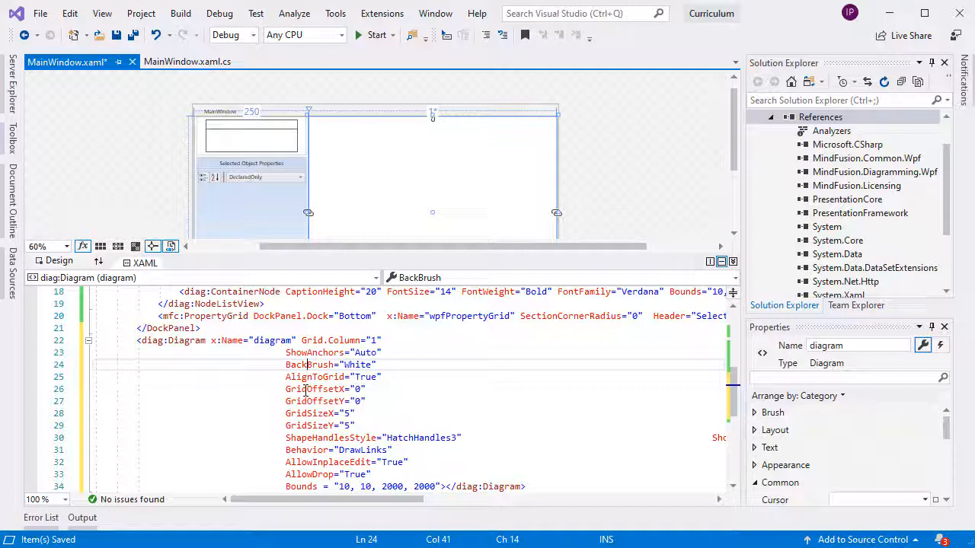
mouse_move(309, 413)
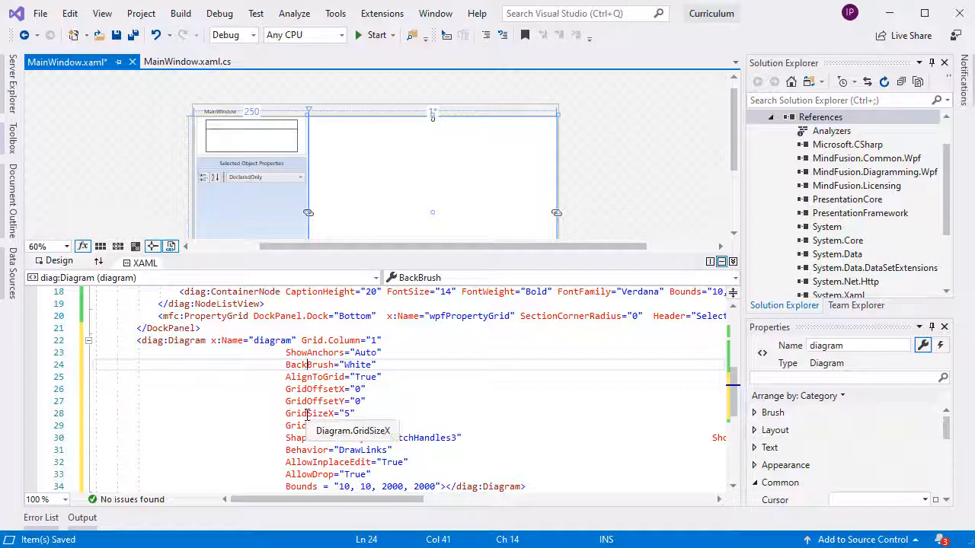
click(347, 413)
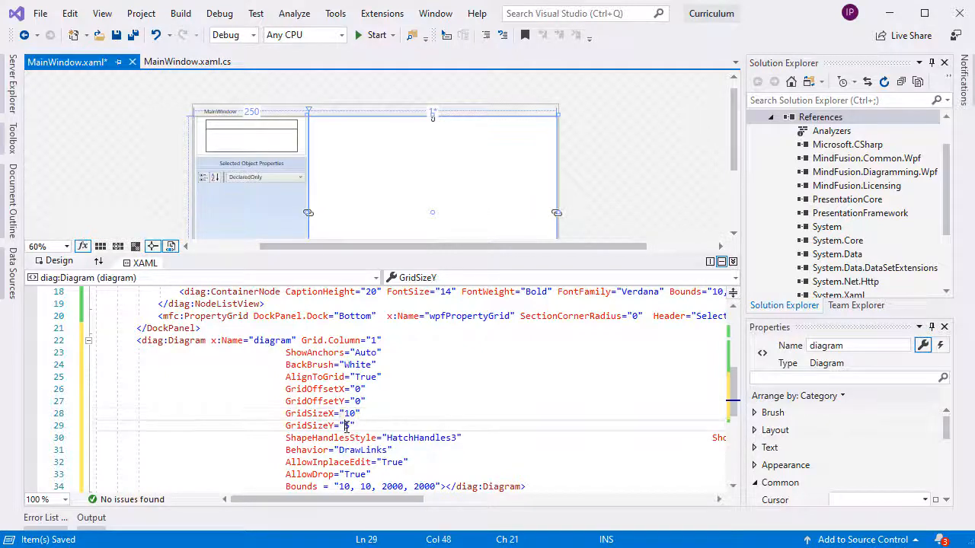
text(10)
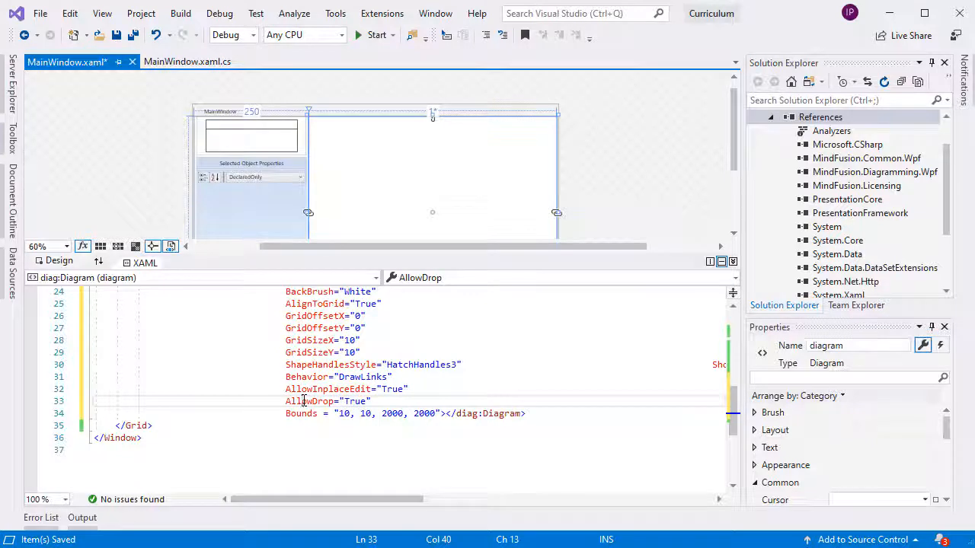
double_click(309, 401)
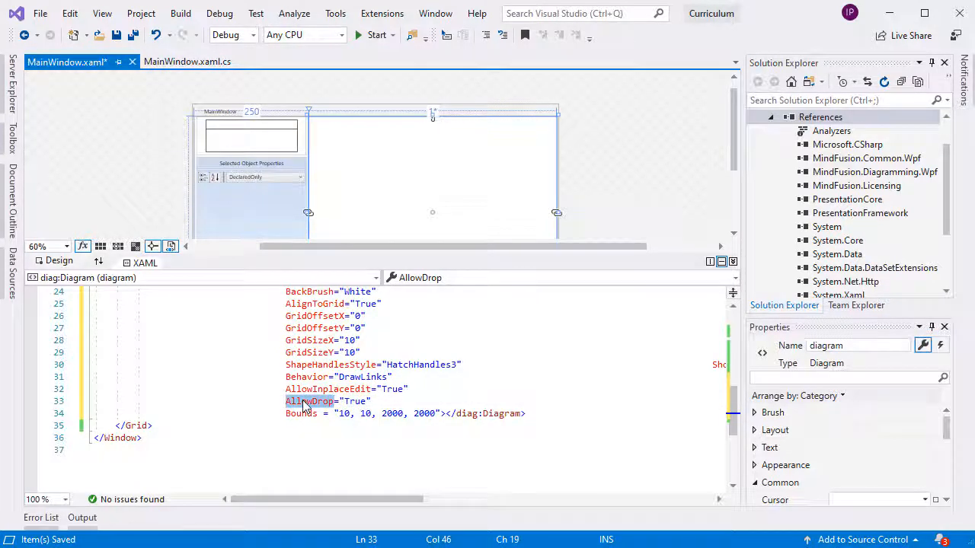
mouse_move(301, 413)
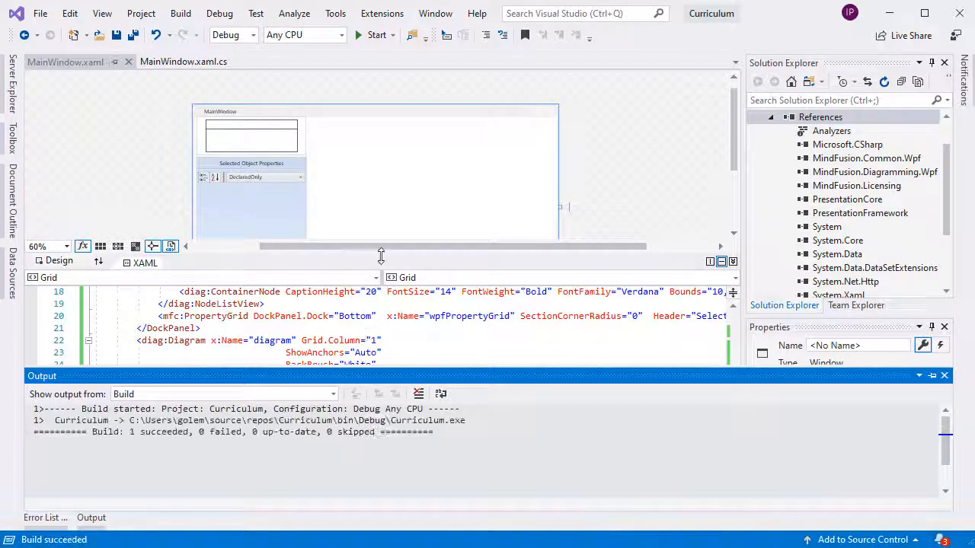
click(377, 35)
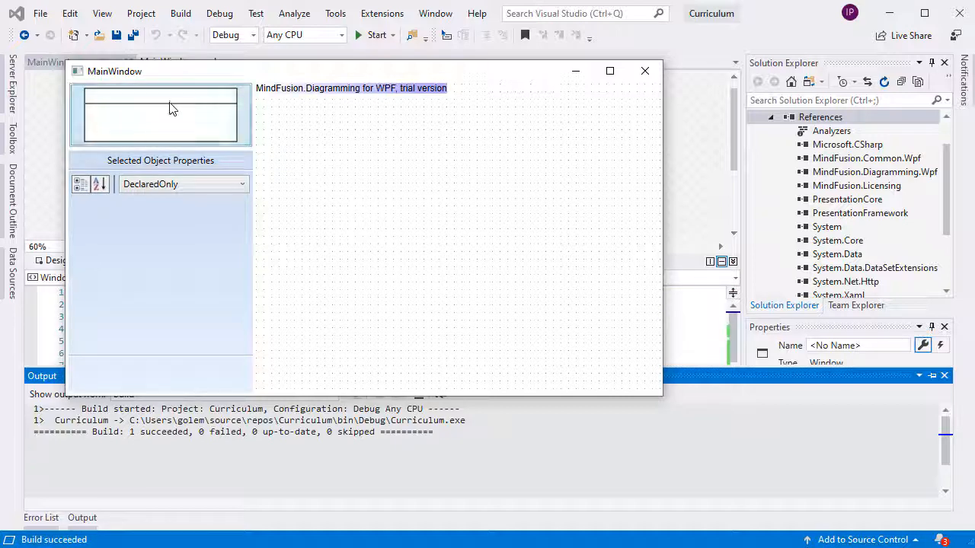
Drop a container node onto the diagram, enlarge it, and set the property grid filter to All
drag(339, 141, 491, 195)
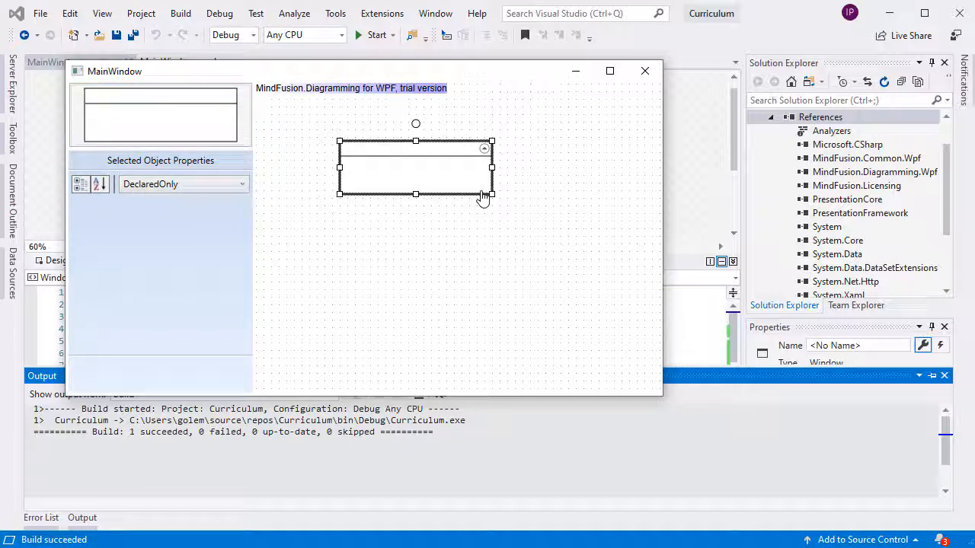
drag(491, 195, 538, 221)
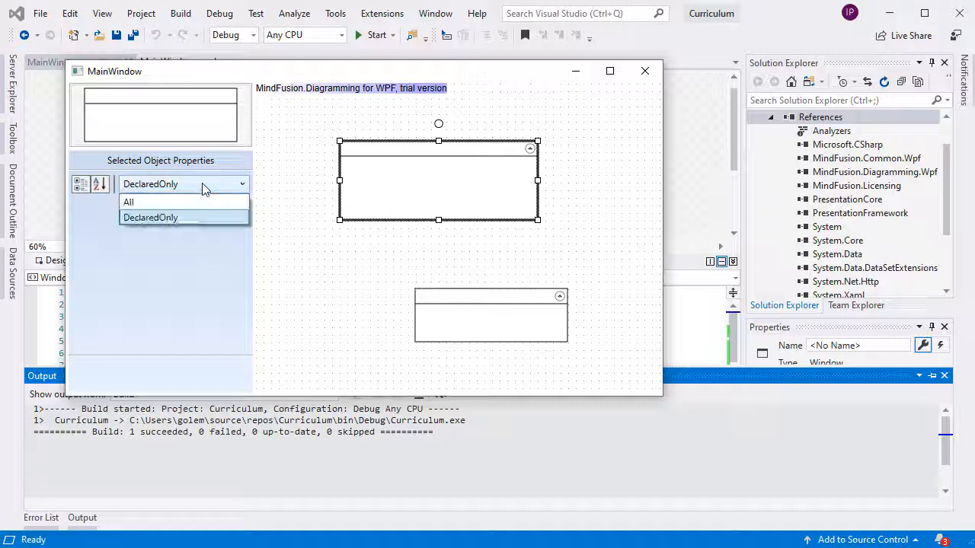
click(127, 201)
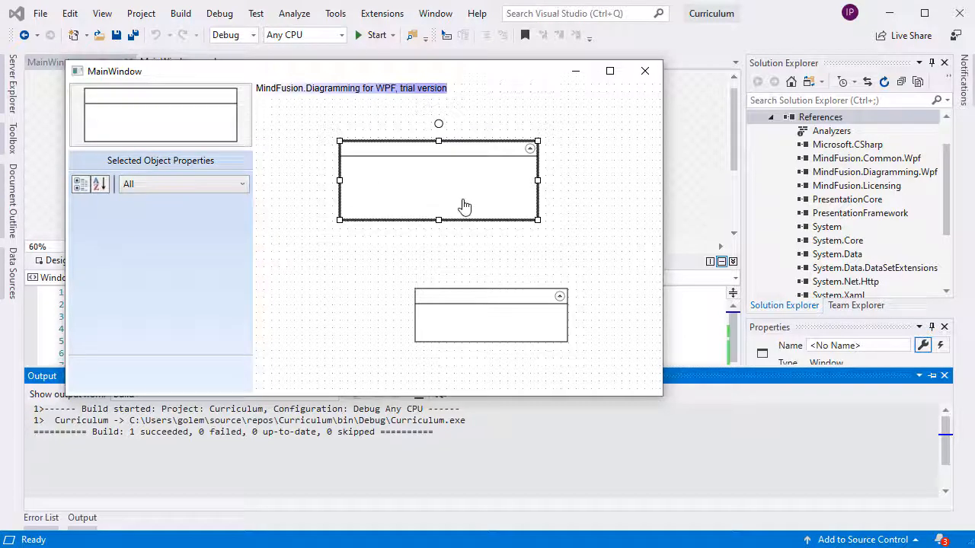
click(645, 70)
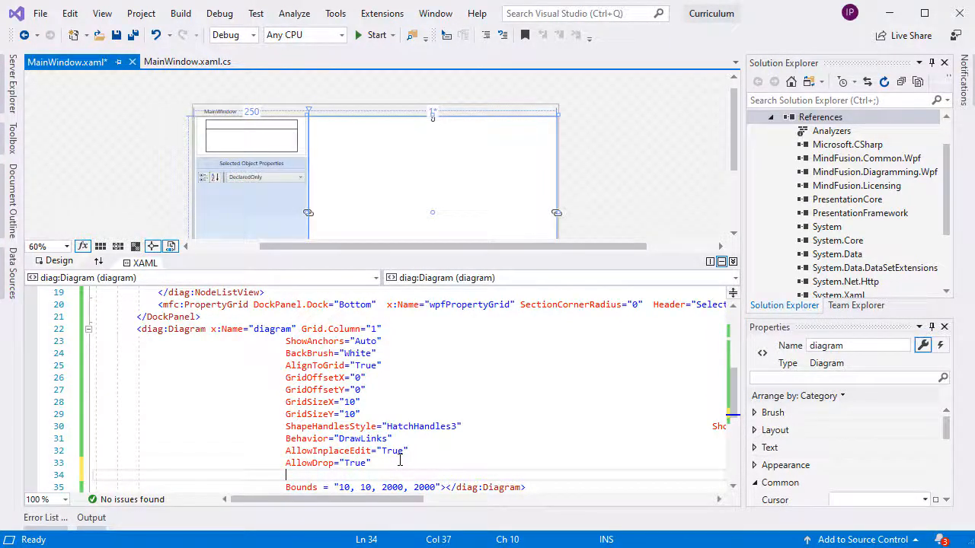
Add a NodeSelected handler that sets wpfPropertyGrid.SelectedObject to e.Node
text(Node)
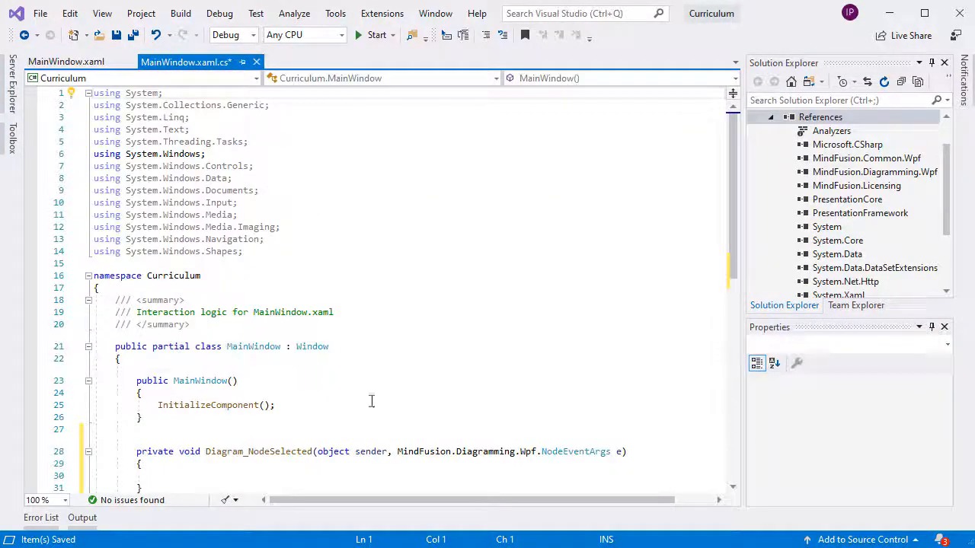
text(w)
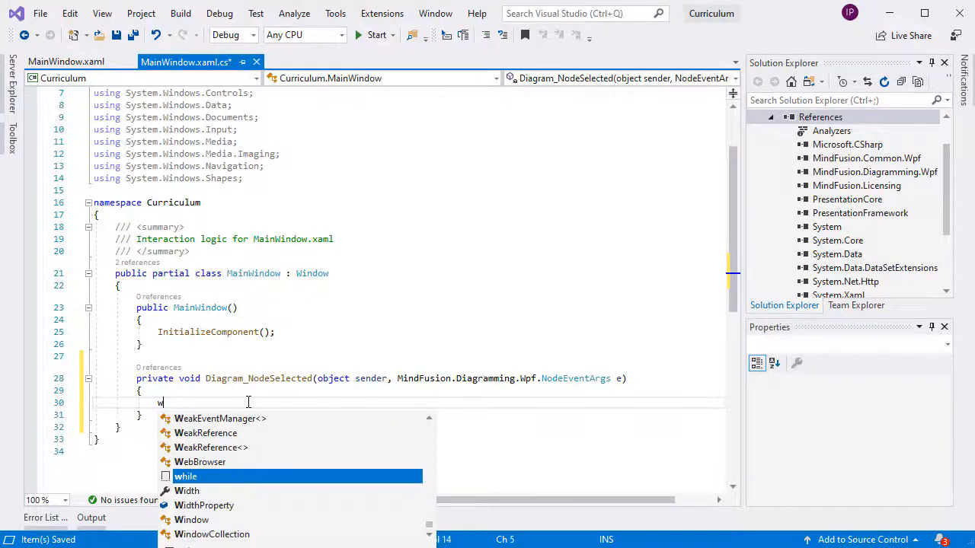
text(pfPropertyGrid.)
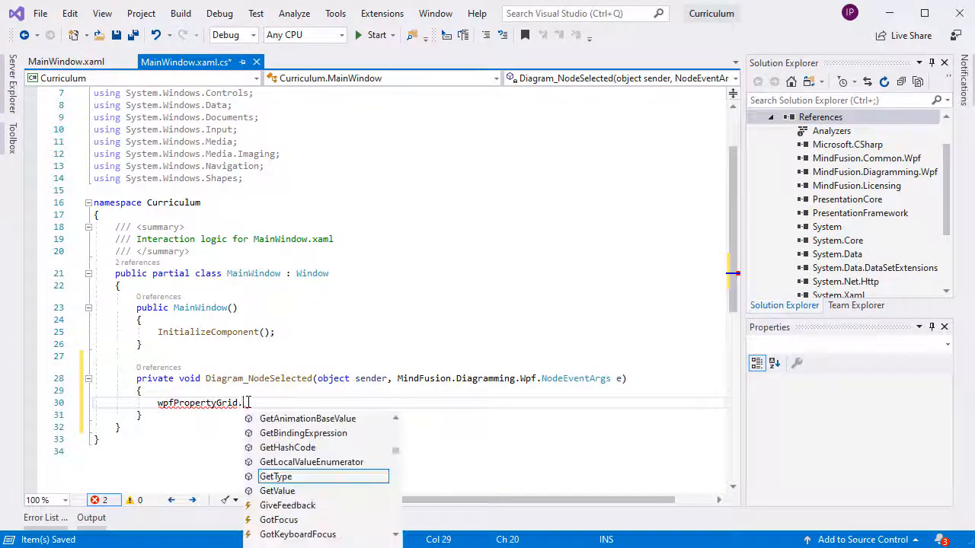
text(selec)
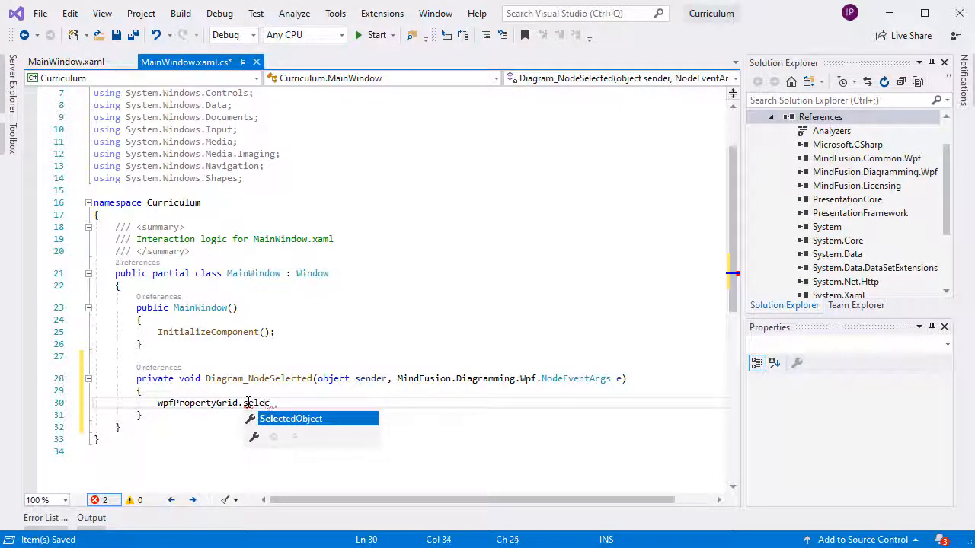
text(SelectedObject = e.Node;)
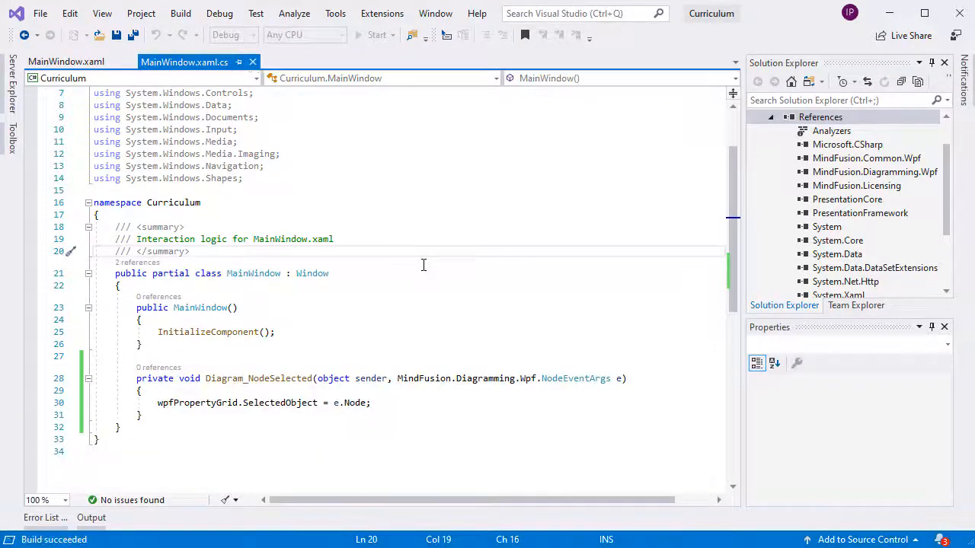
Run the app and give the container node a pale cyan #FFF0FFFF brush
click(375, 35)
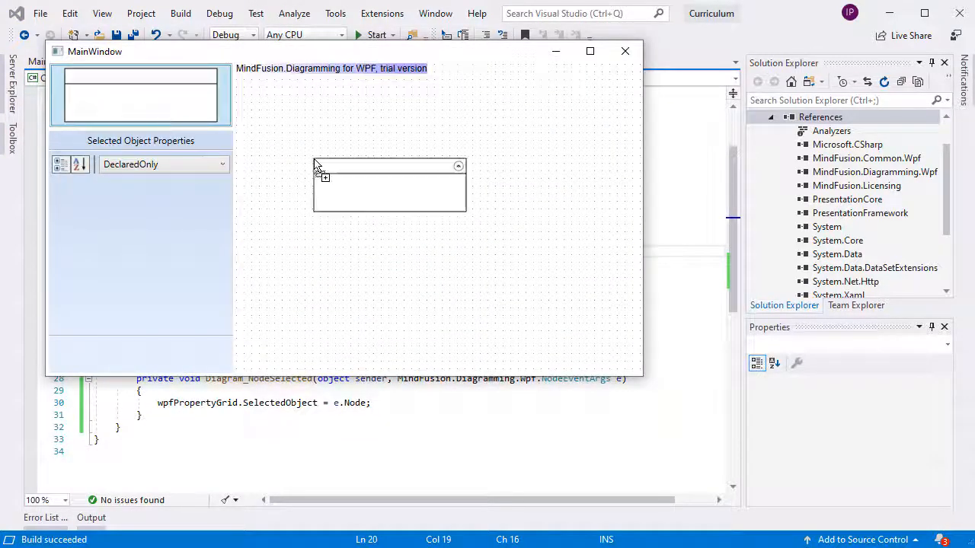
click(389, 187)
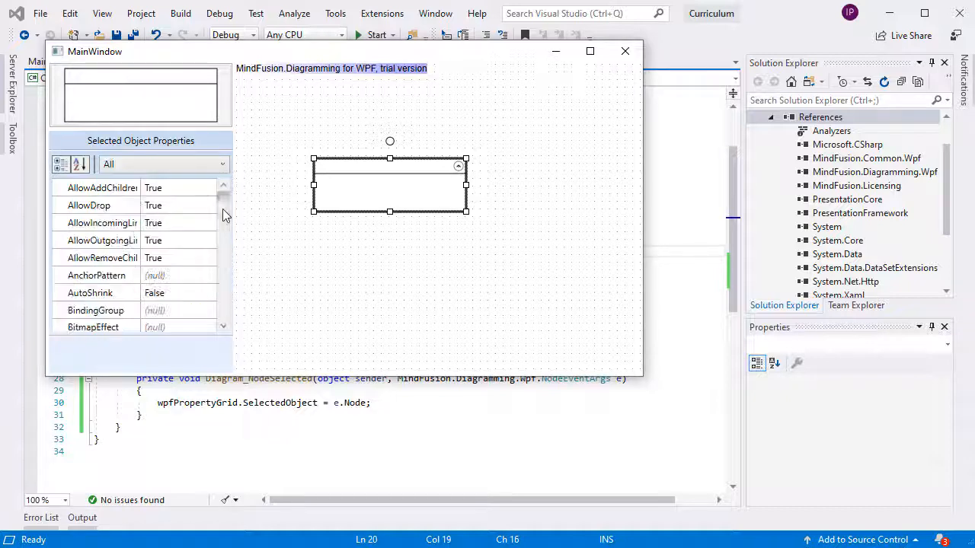
click(208, 305)
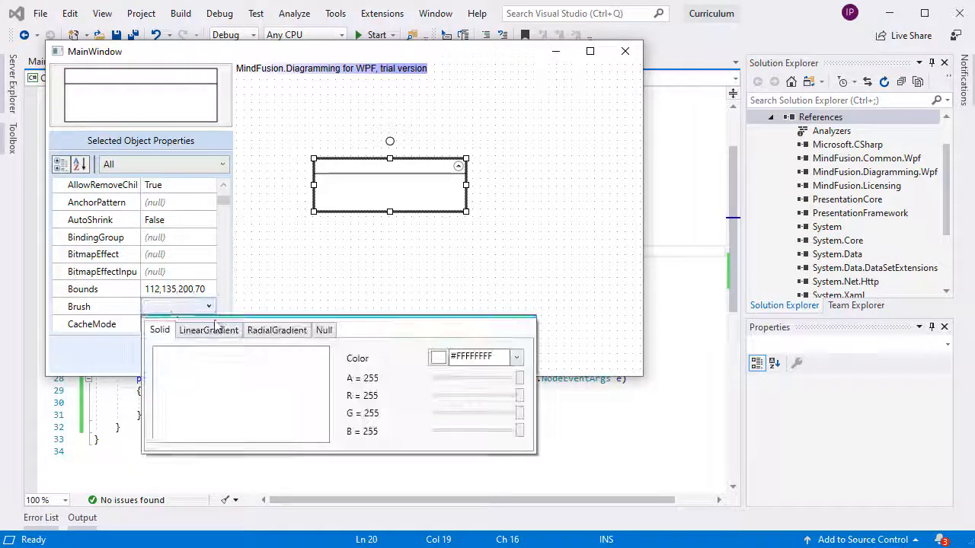
click(517, 357)
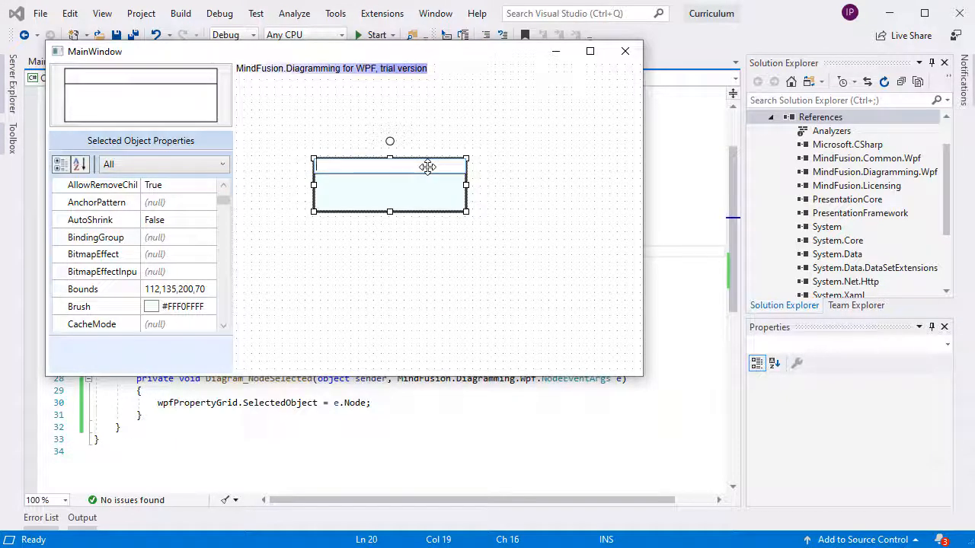
Caption the node Monday, enlarge it, and close the app
text(onday)
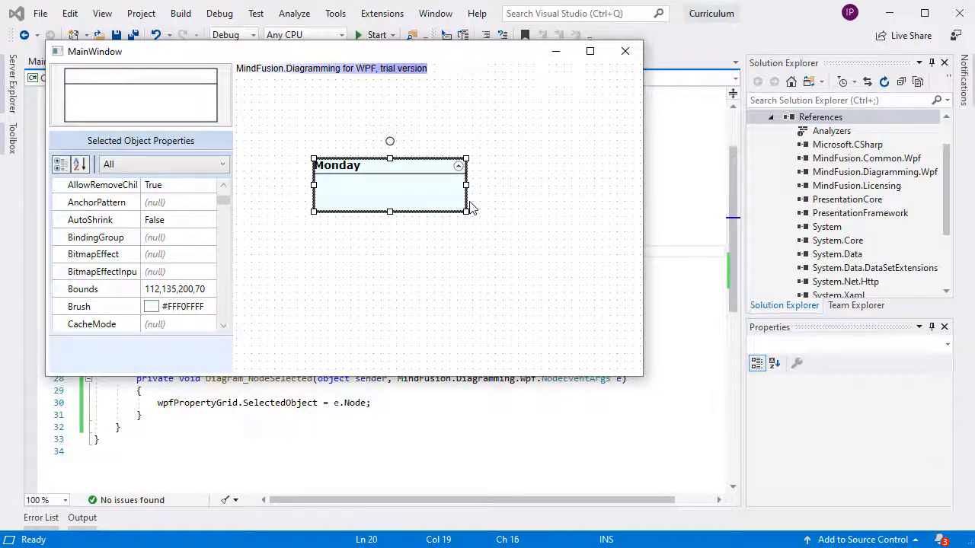
drag(466, 212, 487, 268)
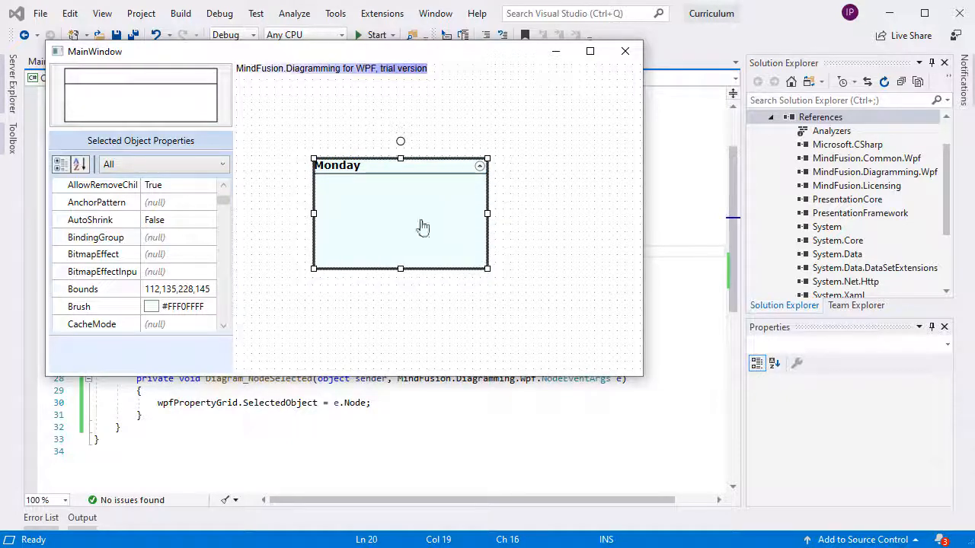
mouse_move(625, 51)
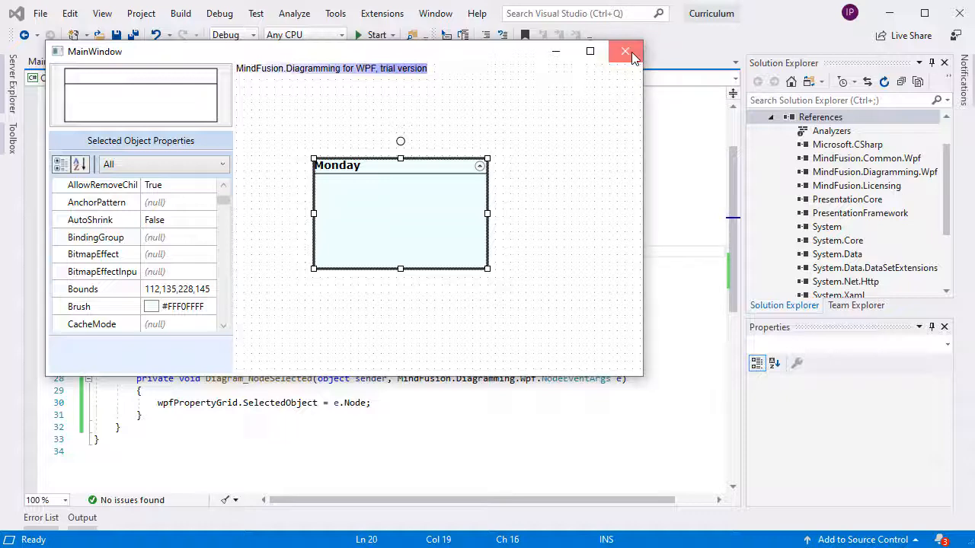
click(625, 51)
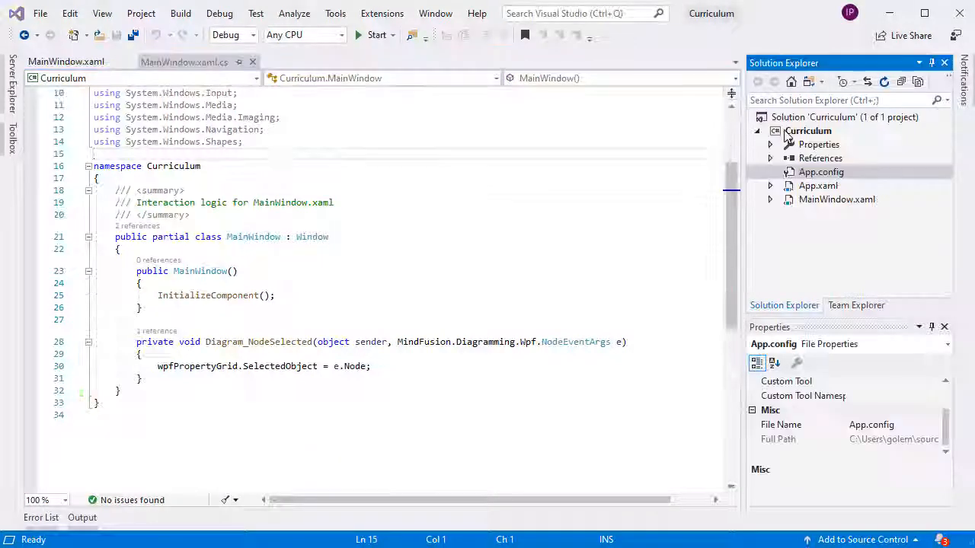
Add a new class file named SubjectNode to the Curriculum project
right_click(807, 131)
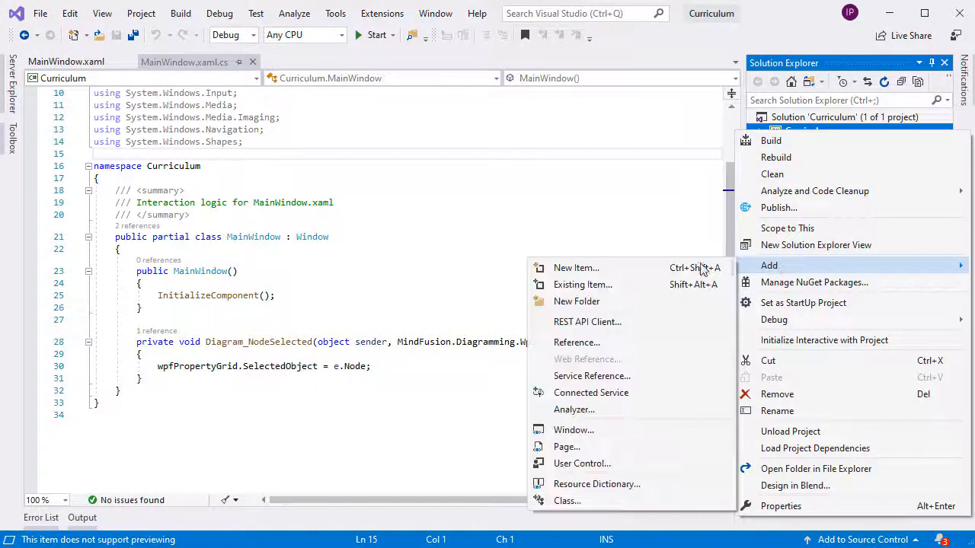
click(576, 267)
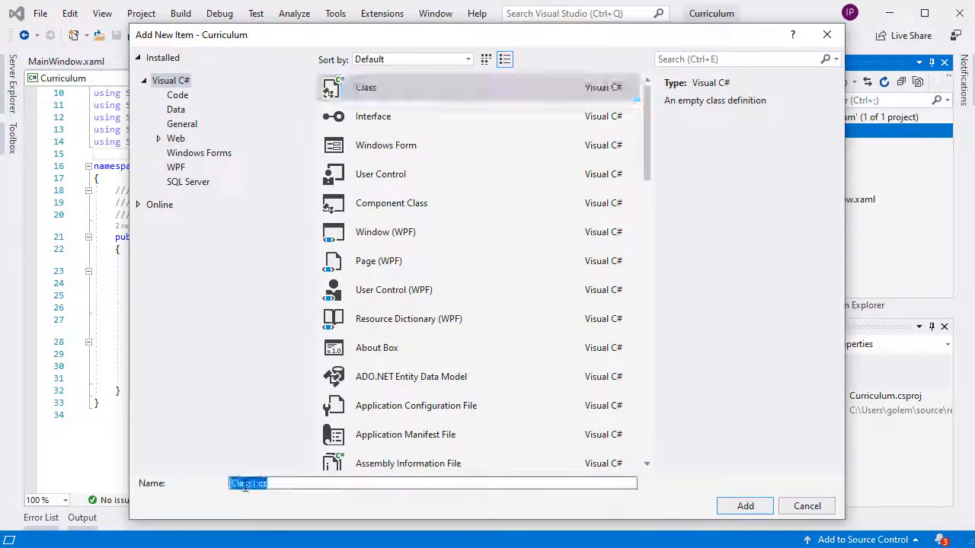
text(Subject)
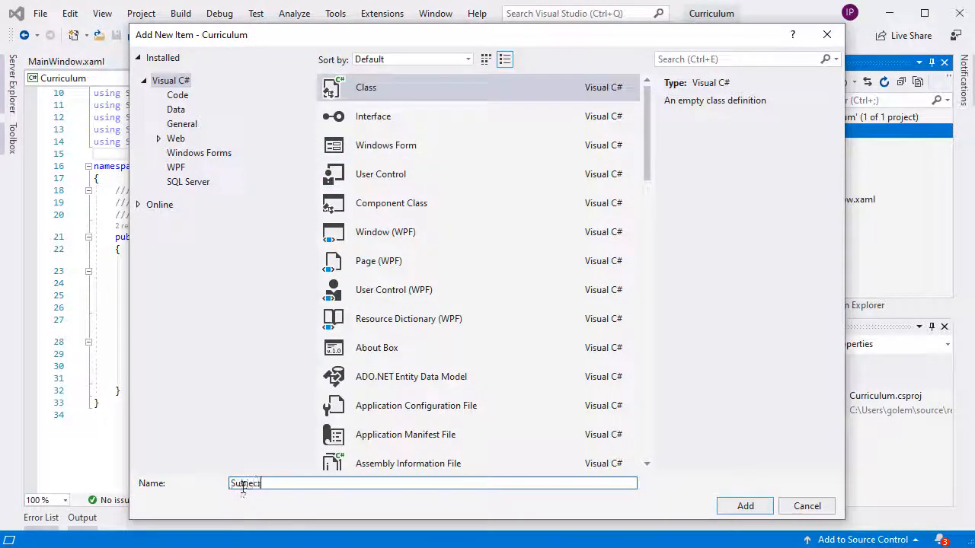
text(Node)
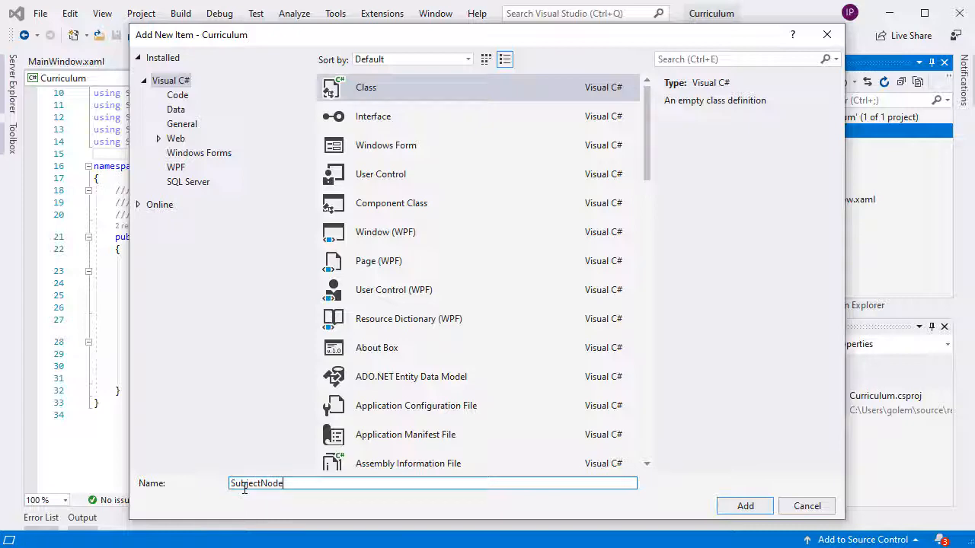
click(745, 505)
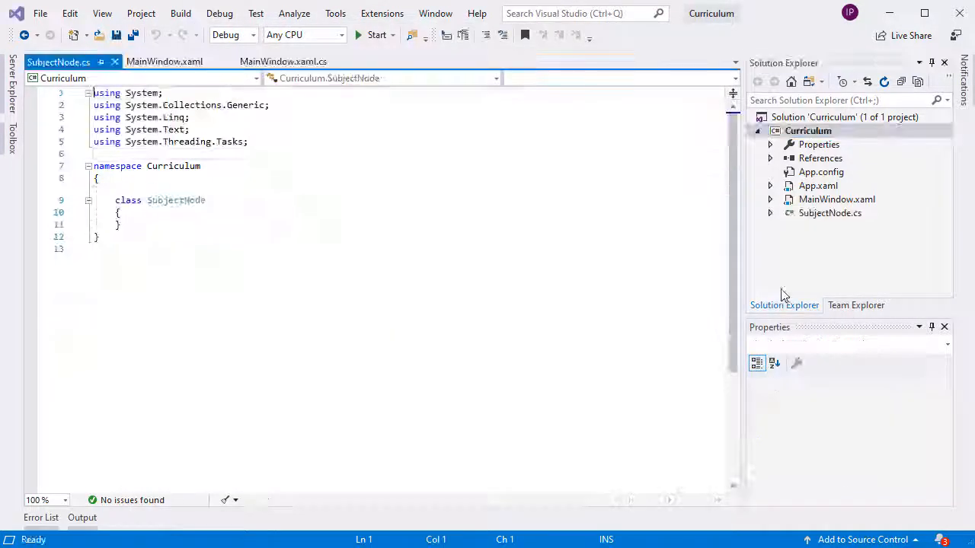
Add a new folder named themes to the Curriculum project
right_click(808, 130)
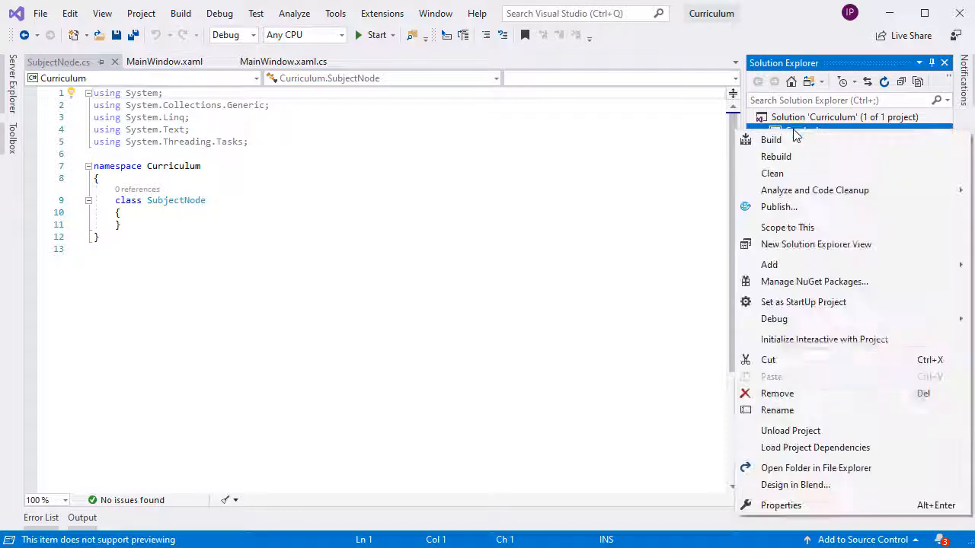
click(769, 264)
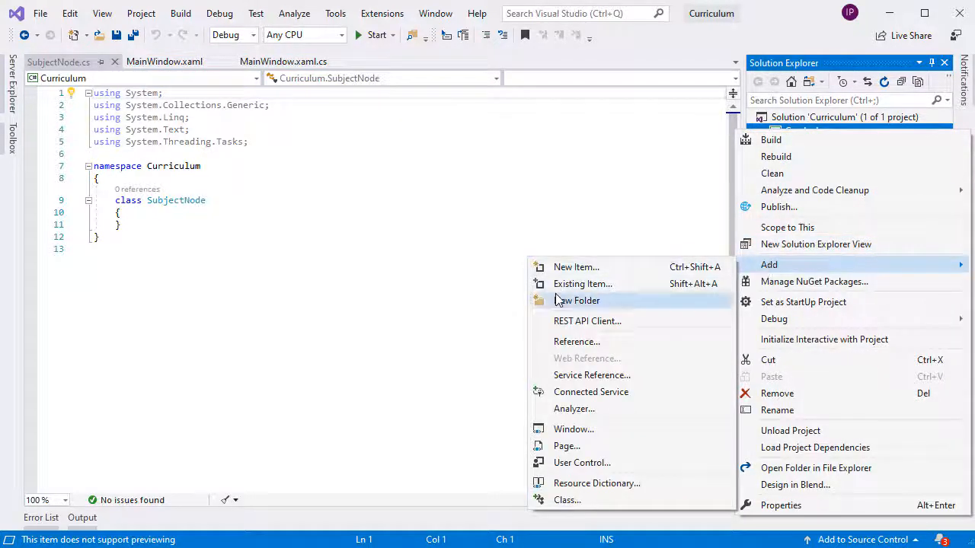
click(578, 300)
text(themes)
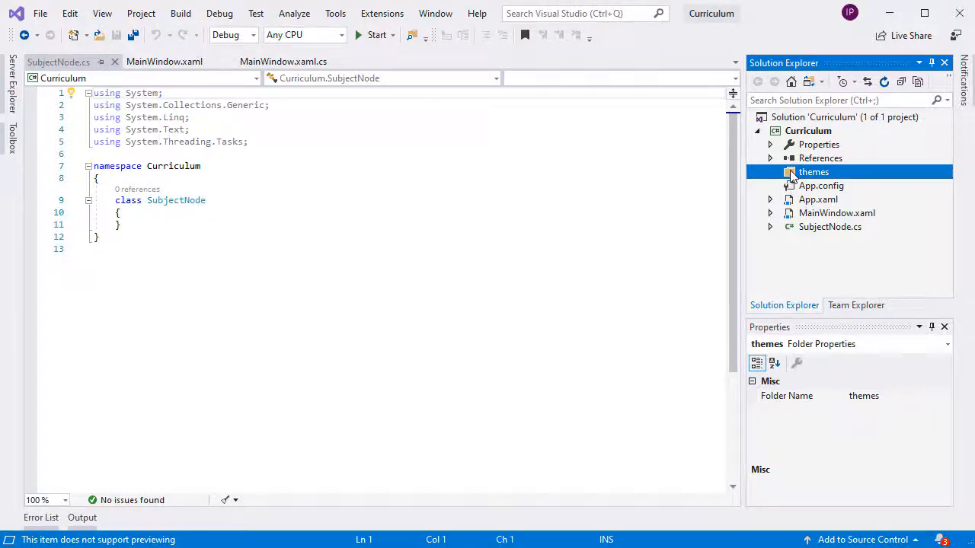
Add a new XML file named generic.xaml inside the themes folder
right_click(813, 171)
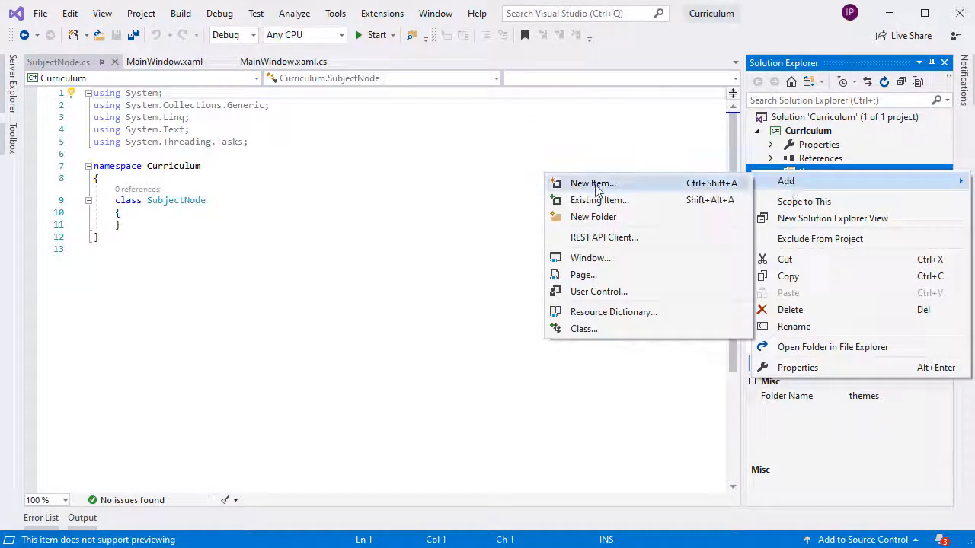
click(592, 183)
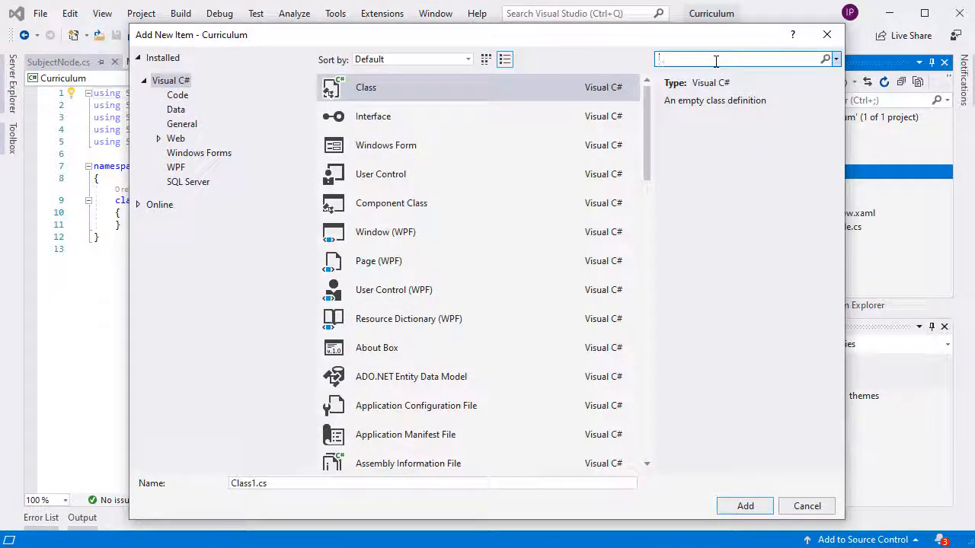
text(xml)
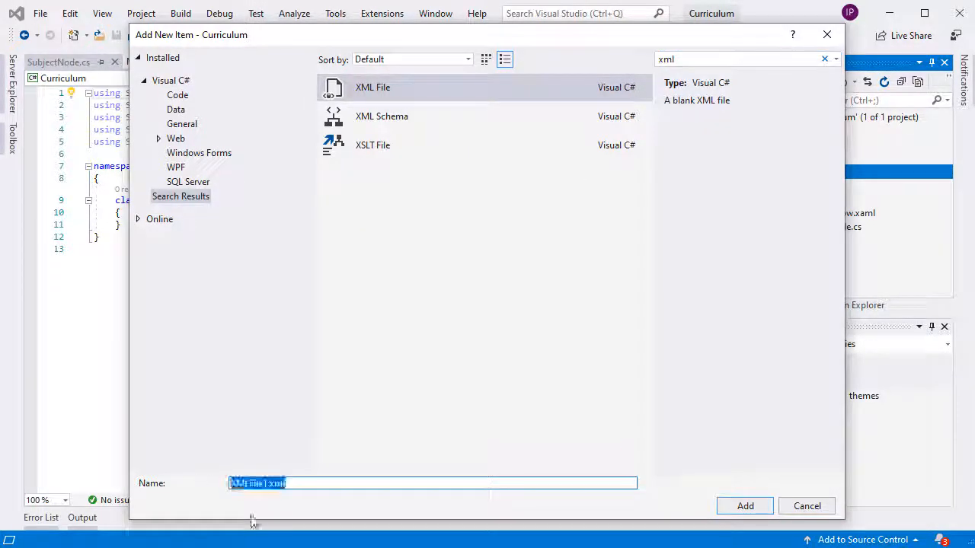
text(generic.xaml)
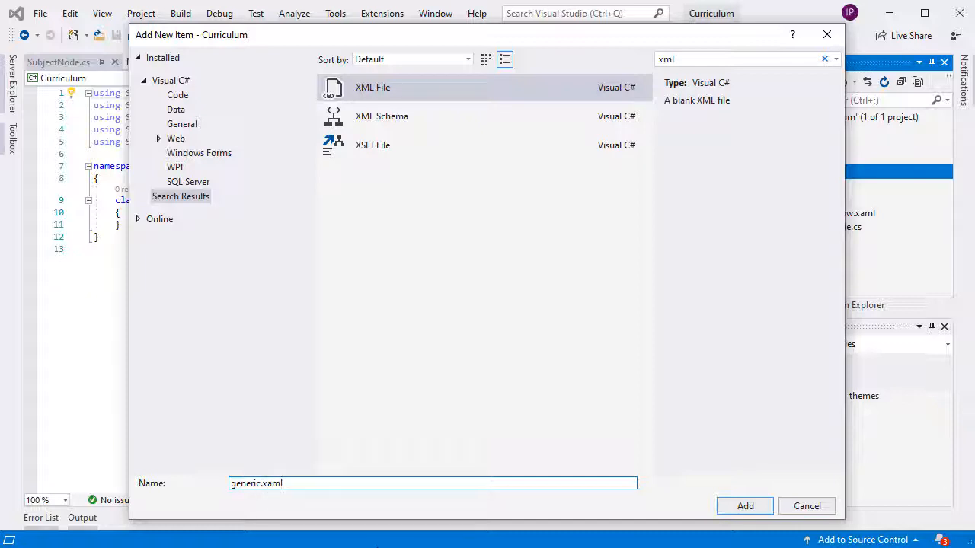
click(745, 506)
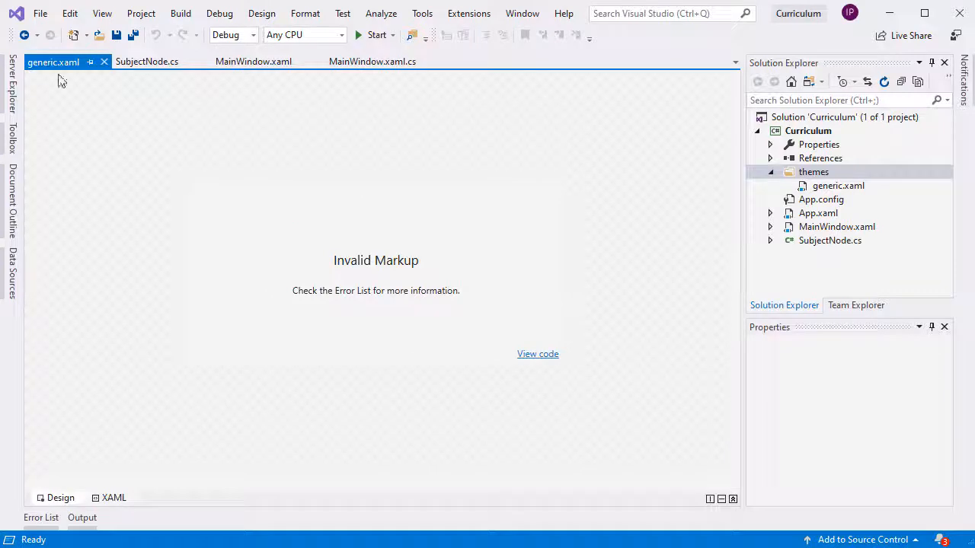
Write the local:SubjectNode Style with Rectangle and Subject, Teacher, Remarks text, then make SubjectNode public
click(537, 353)
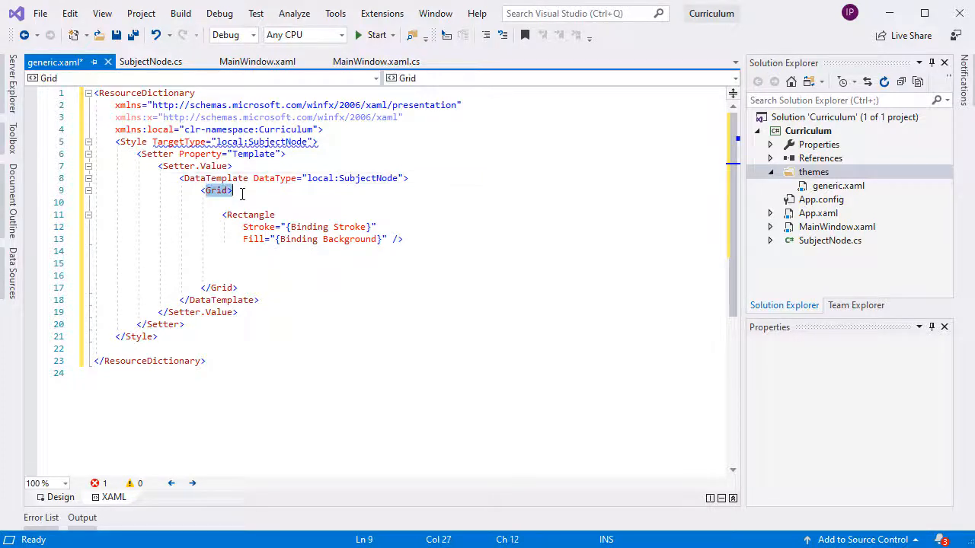
mouse_move(254, 238)
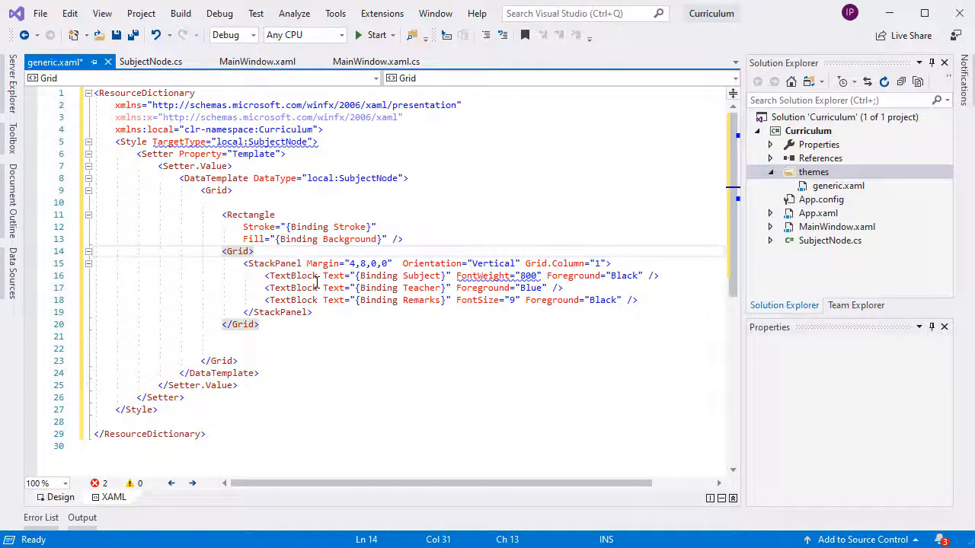
click(430, 275)
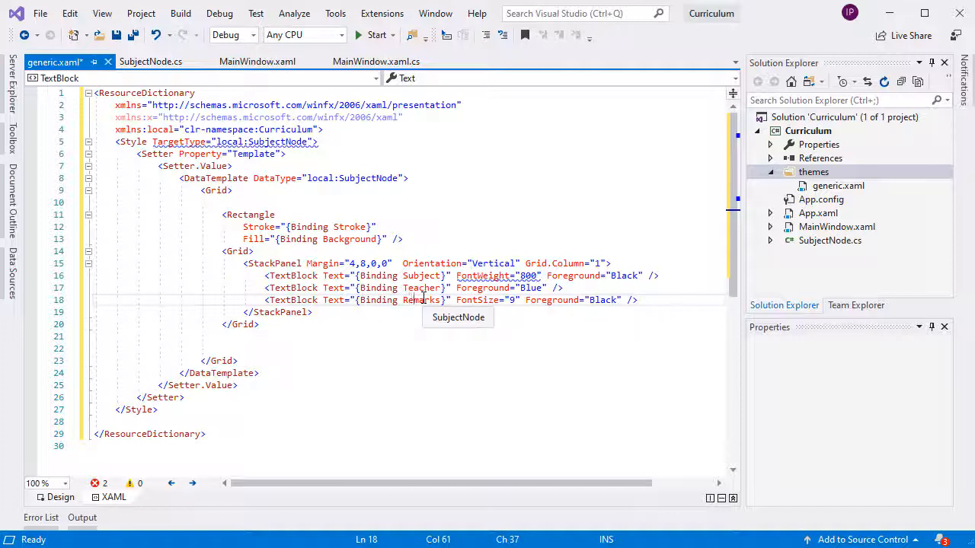
click(150, 61)
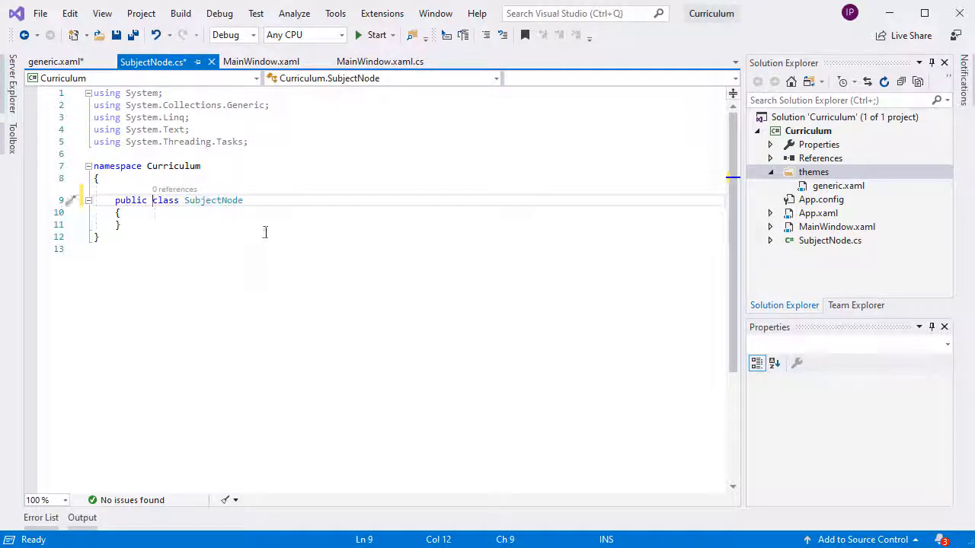
Derive SubjectNode from TemplatedNode, import MindFusion.Diagramming.Wpf, and add properties and constructors
text(: T)
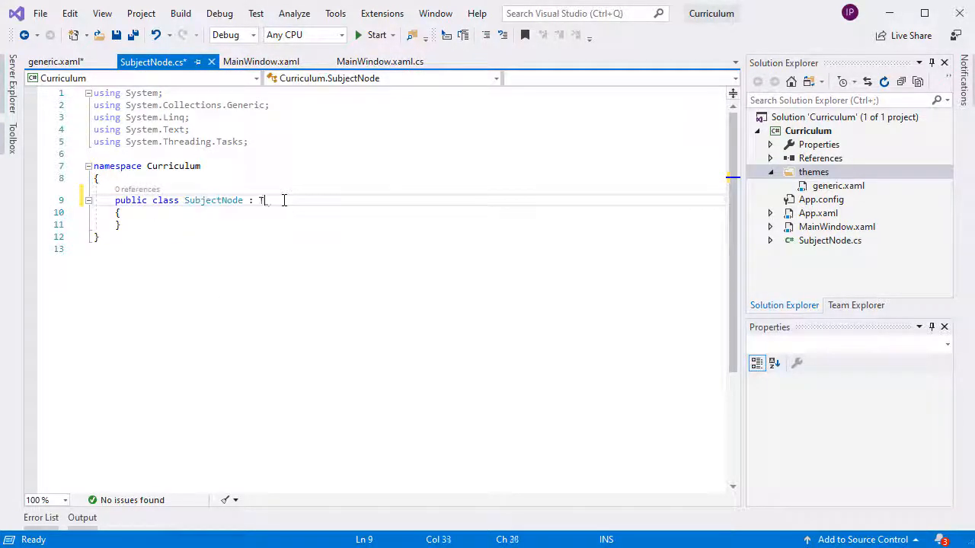
text(emplatedNode)
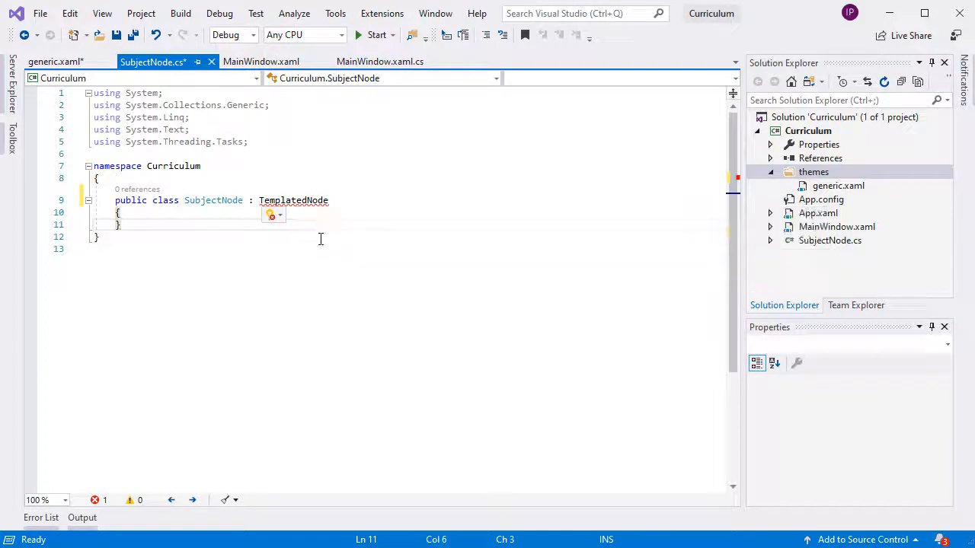
text(using MindFusion.Diagramming.Wpf;)
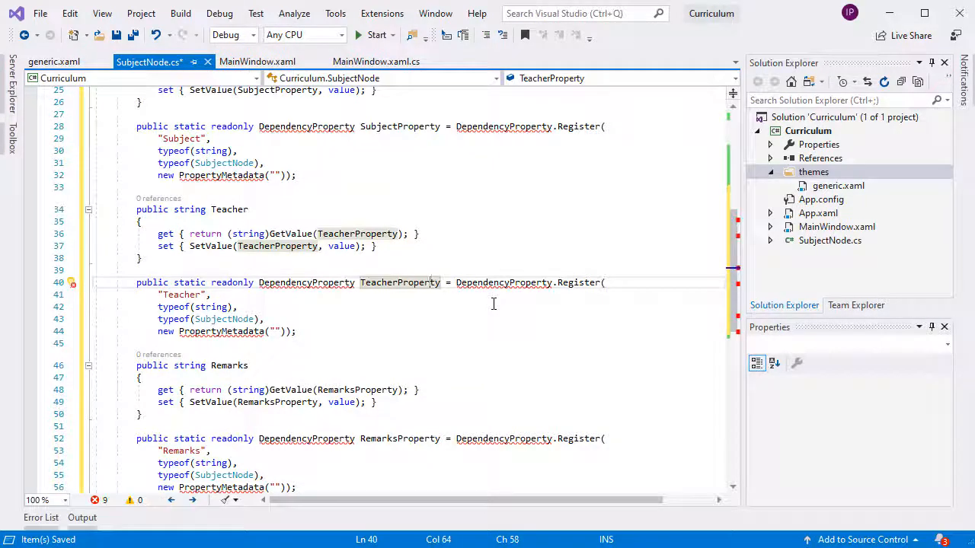
click(302, 297)
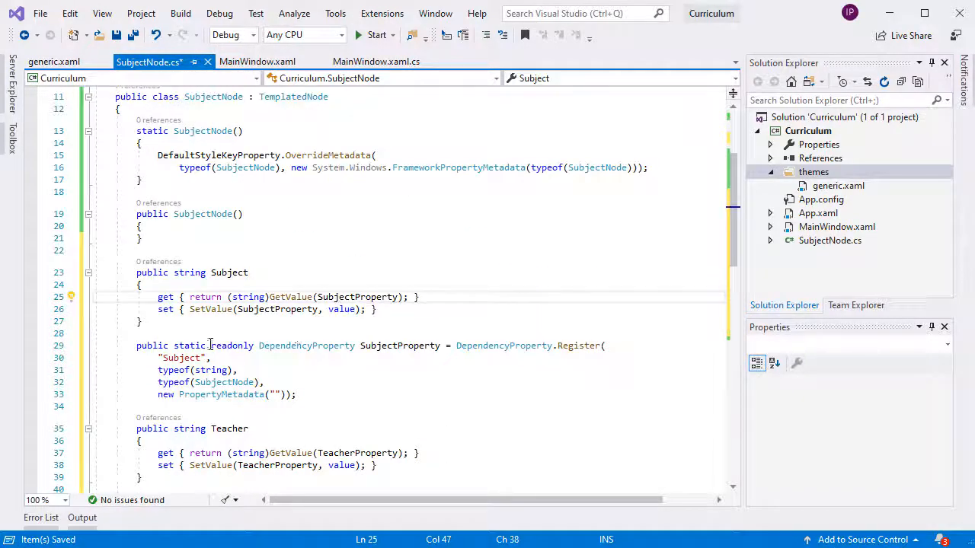
scroll(down, 3)
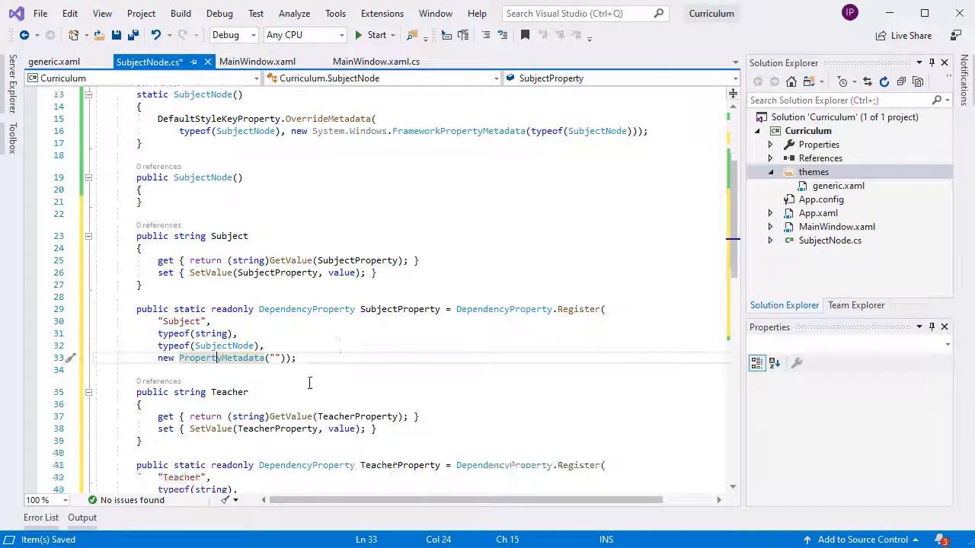
scroll(down, 3)
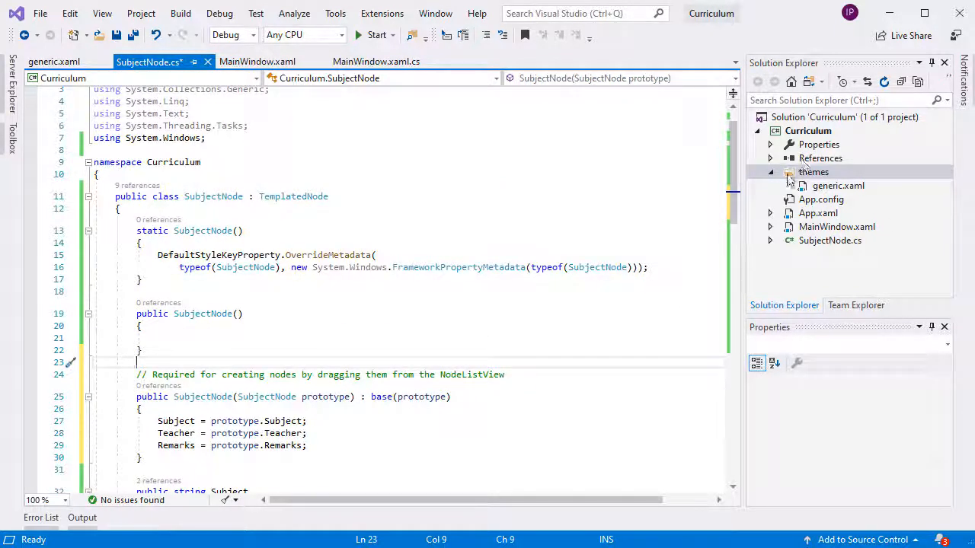
Add a new class file named SubjectNodeProperties to the Curriculum project
right_click(807, 130)
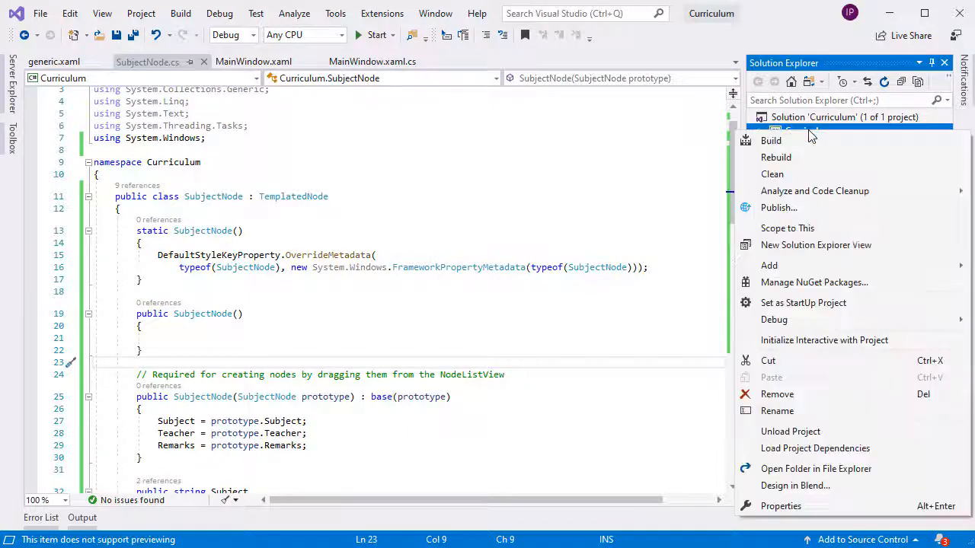
mouse_move(769, 265)
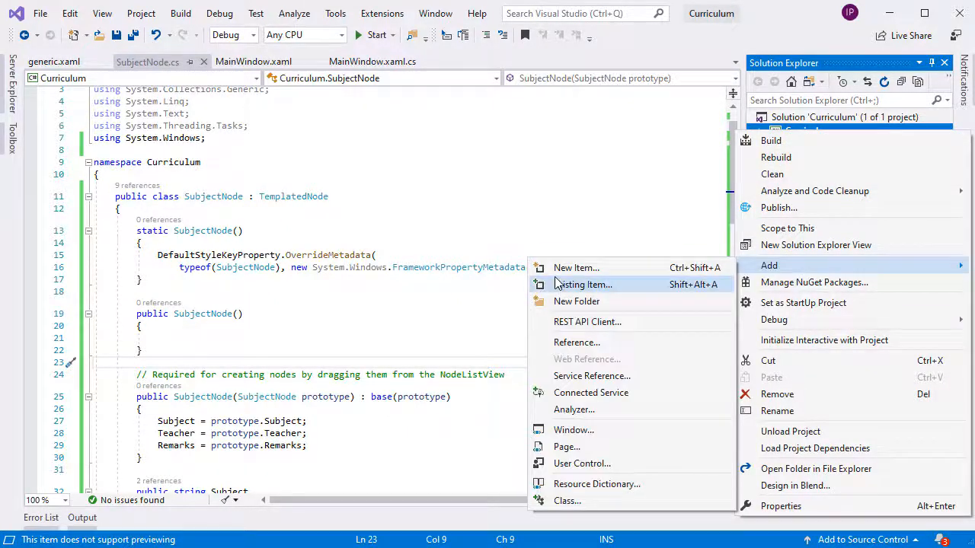
click(577, 268)
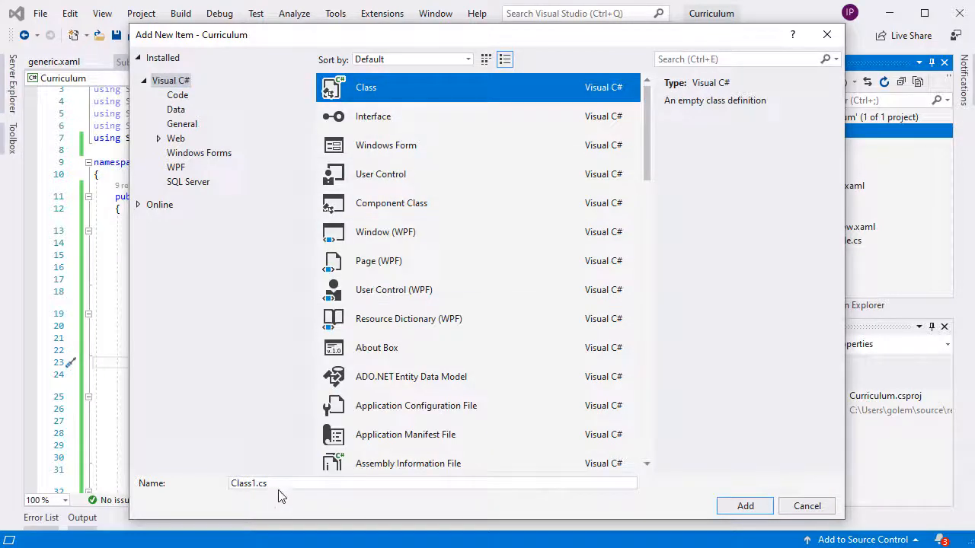
text(SubjectNodeProperties)
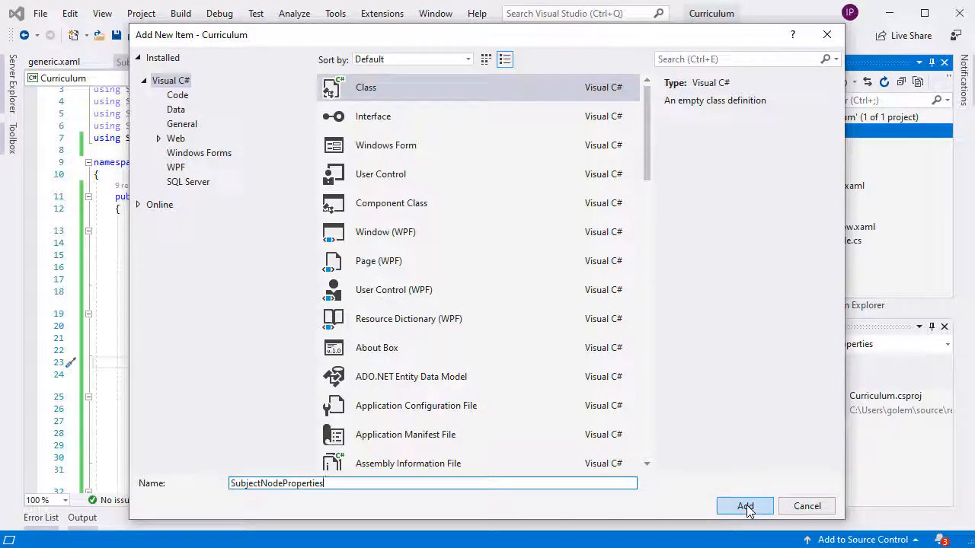
click(744, 506)
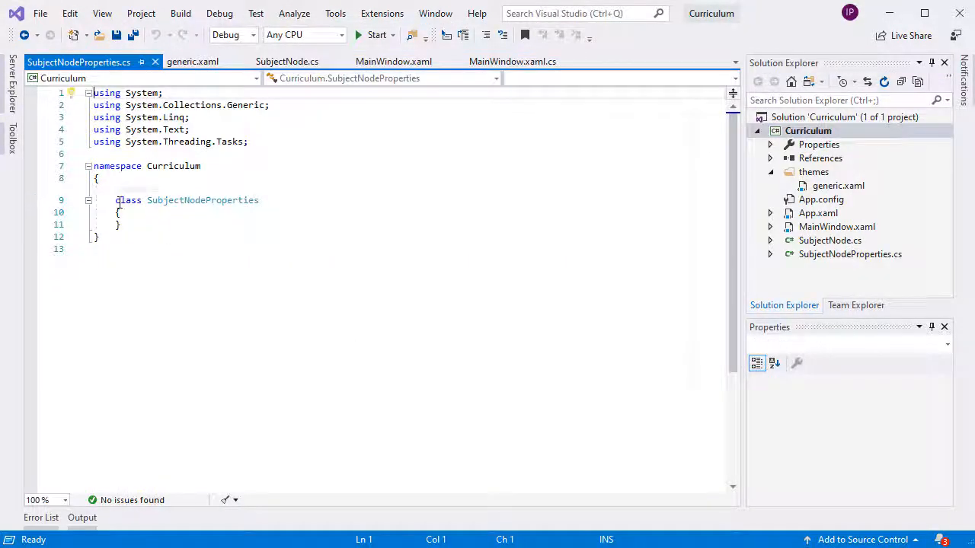
Make SubjectNodeProperties public, derive from DiagramNodeProperties, add fields, and import System.Windows.Media
text(public)
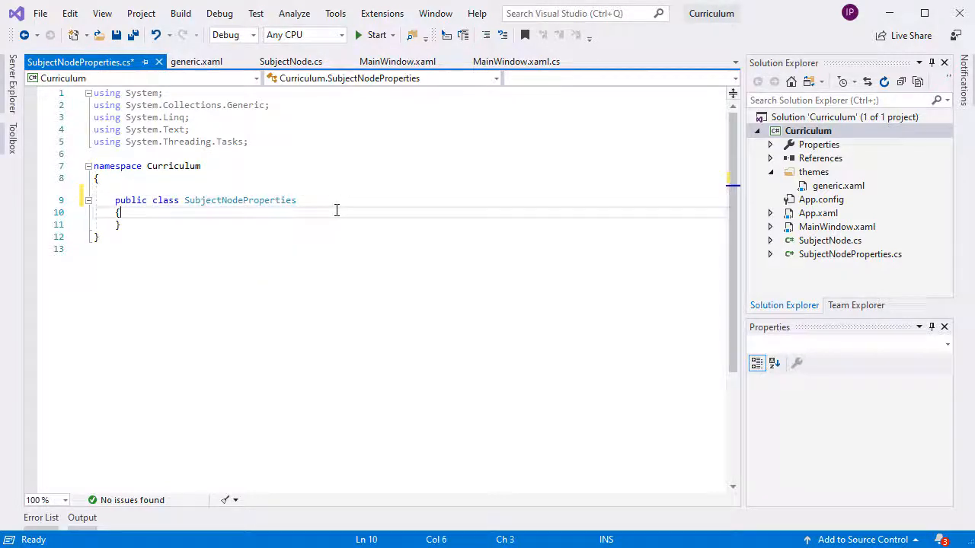
text(: D)
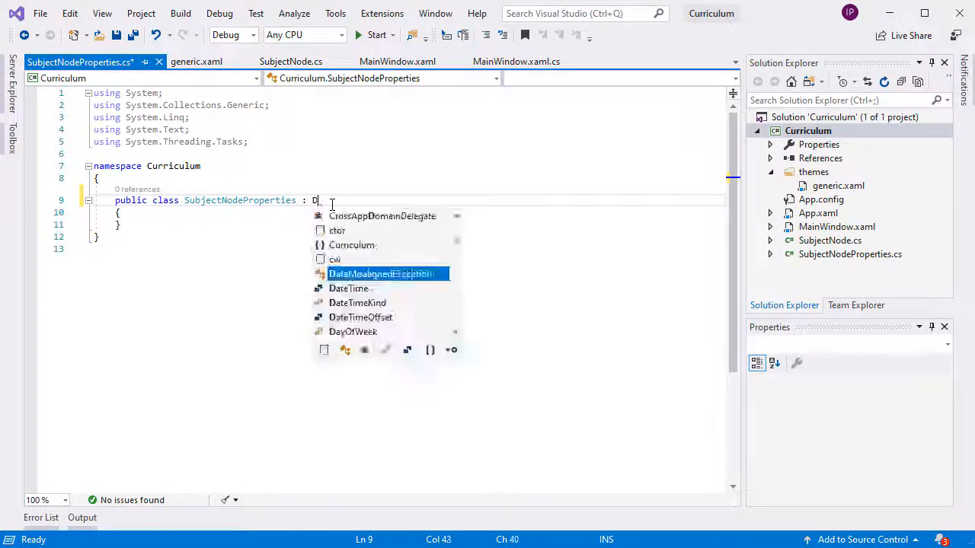
text(iagramNode)
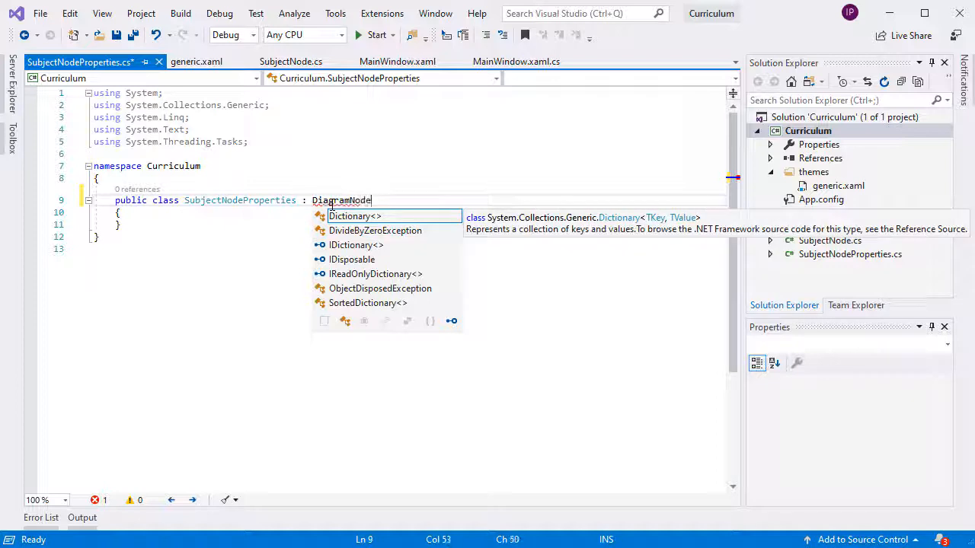
text(Properties)
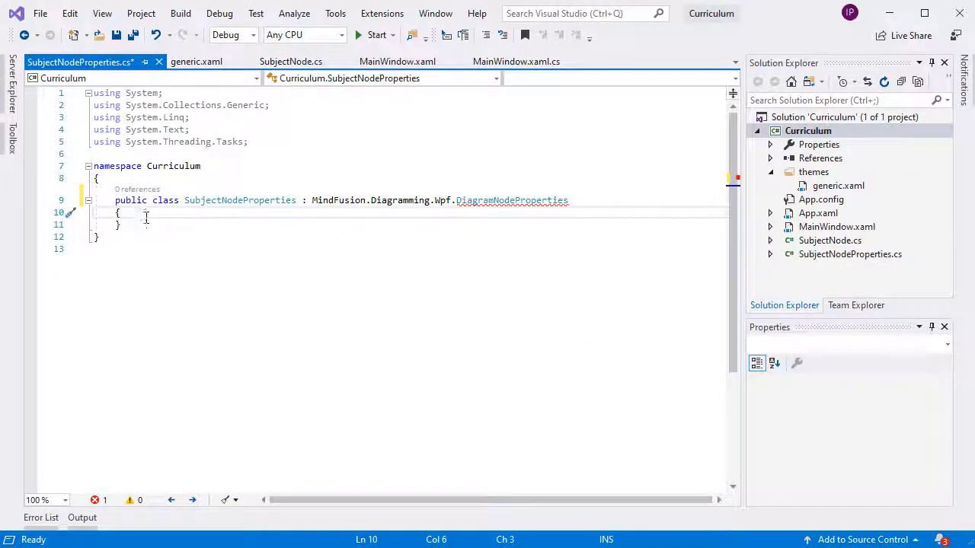
key(enter)
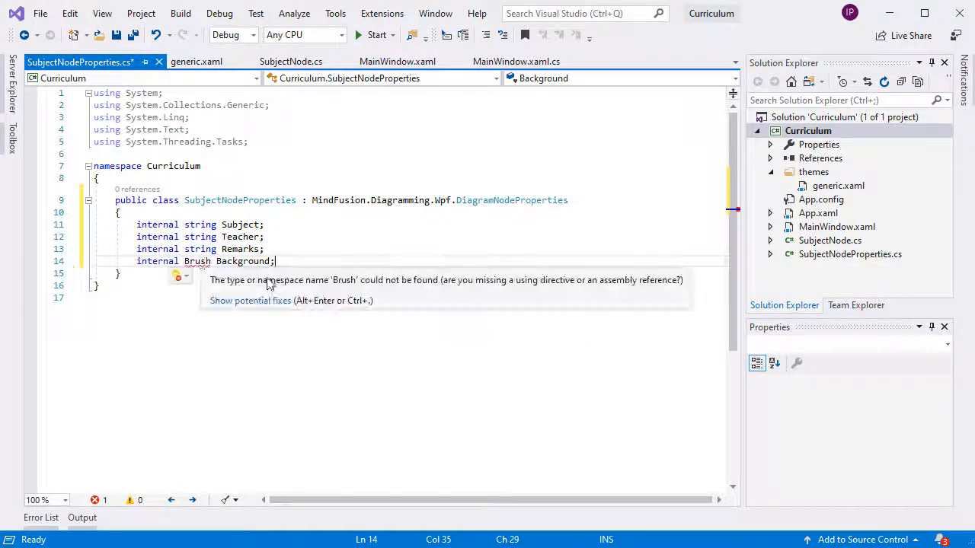
click(181, 276)
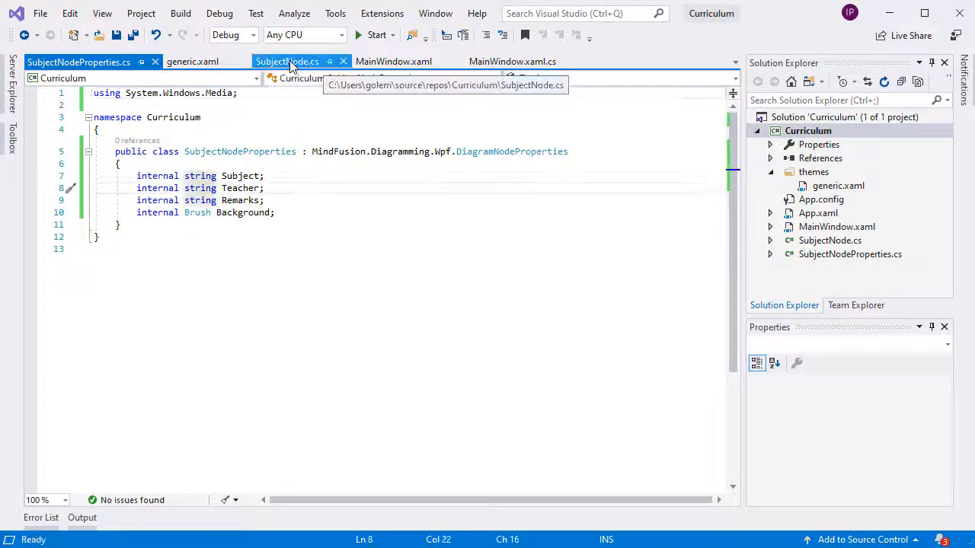
Add a Background property defaulting to SolidColorBrush(223,235,250) to SubjectNode, then run Curriculum
click(287, 62)
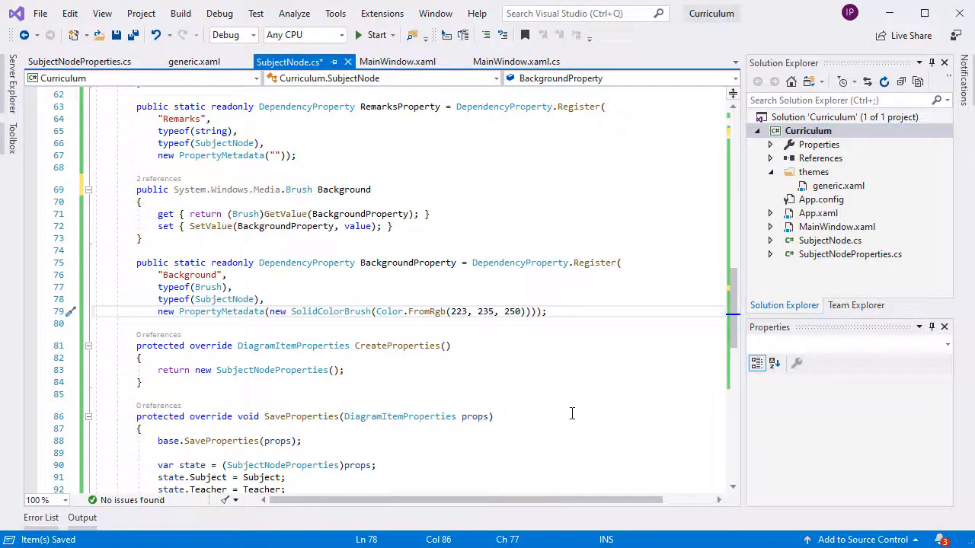
click(397, 61)
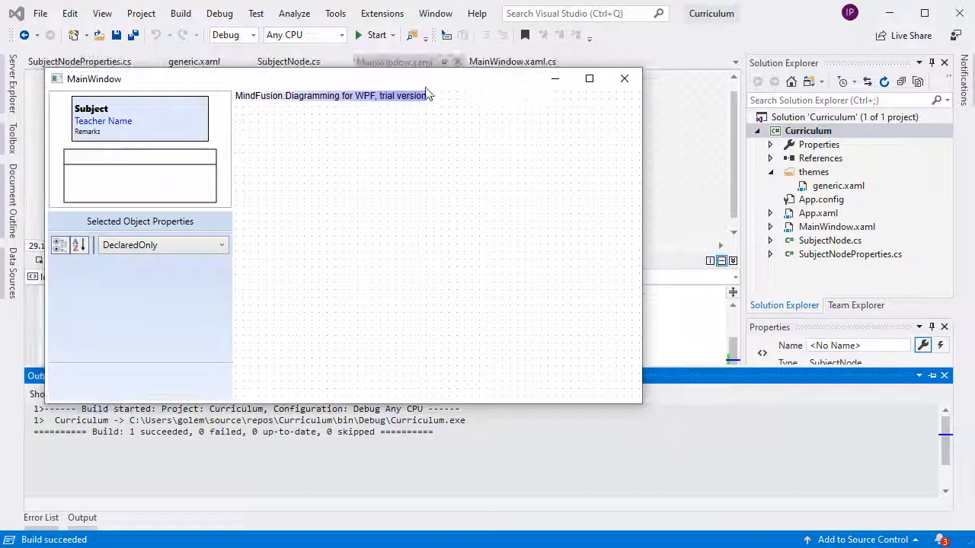
Drop a subject node set to AntiqueWhite, Math, Mr. Brown, and 2 h. lectures
click(139, 118)
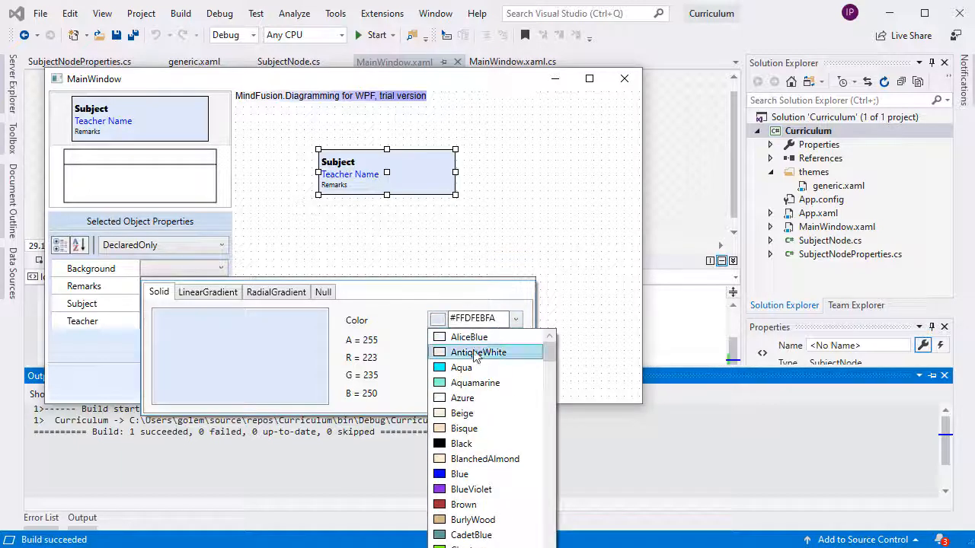
click(477, 351)
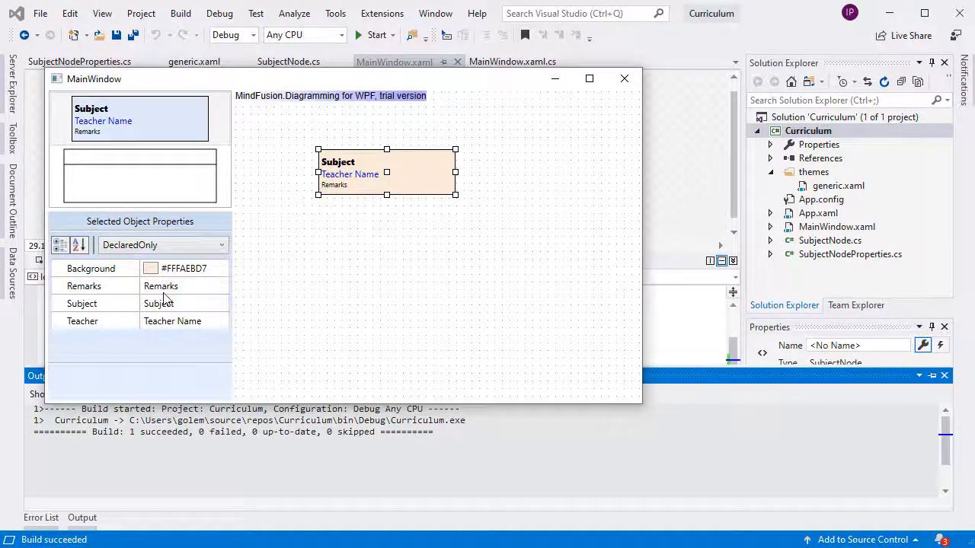
text(2 h. lectures)
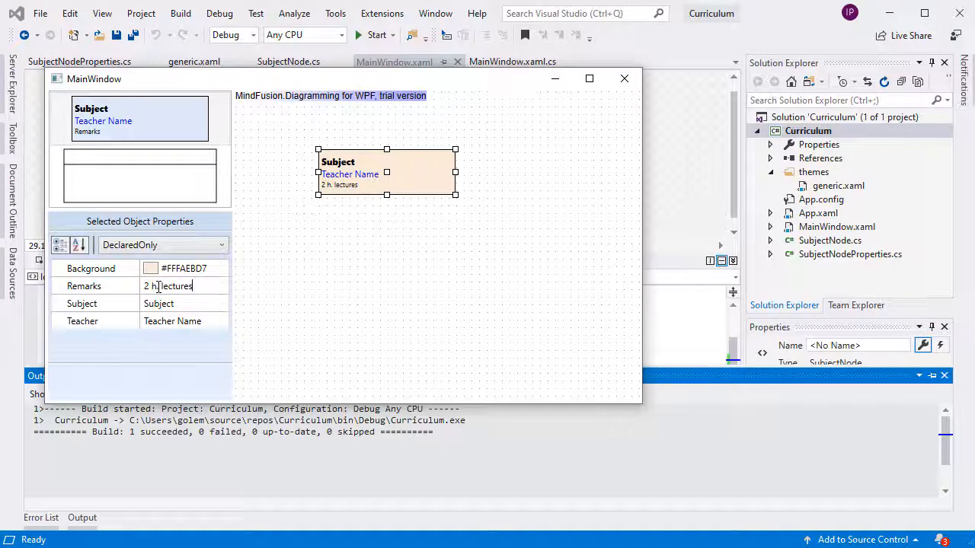
text(Math)
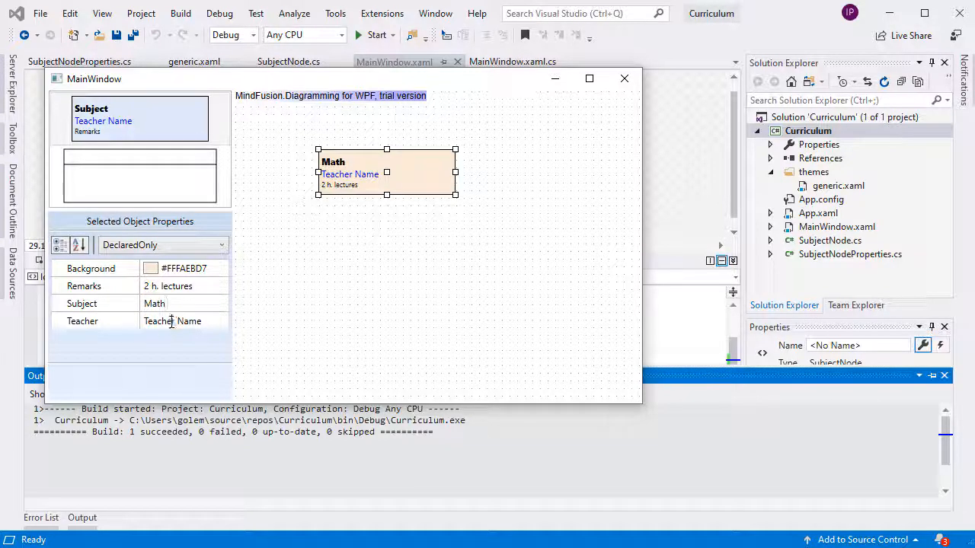
text(M)
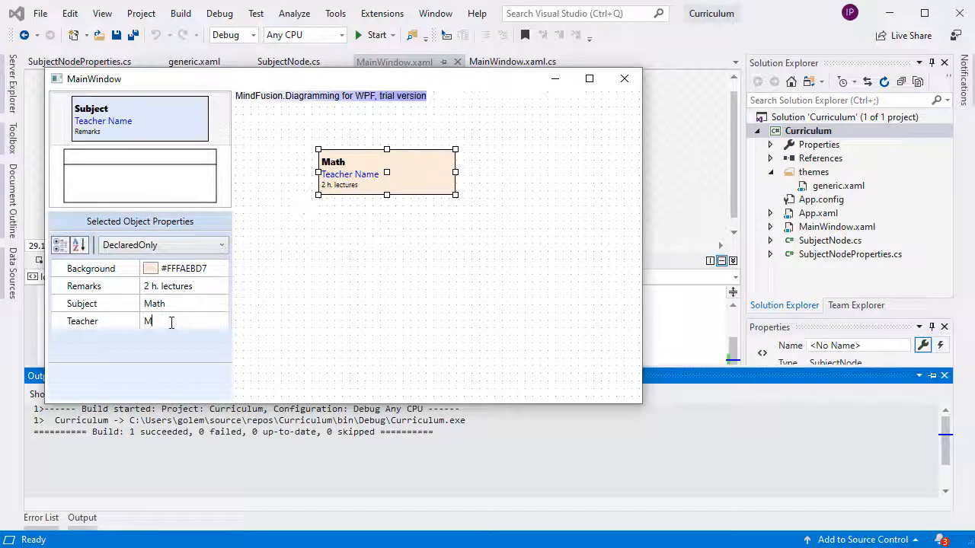
text(r. Brown)
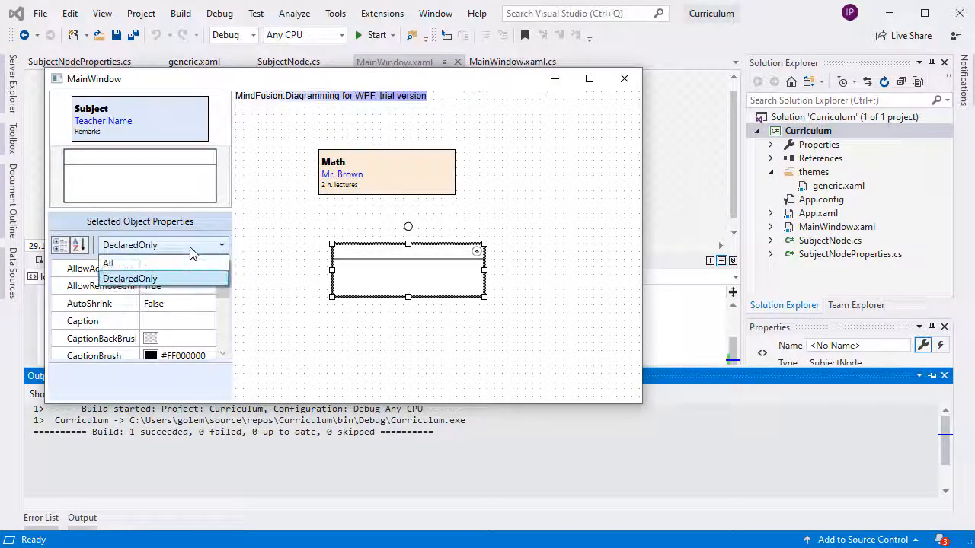
Caption the first container Monday and move the Math node into it
click(108, 263)
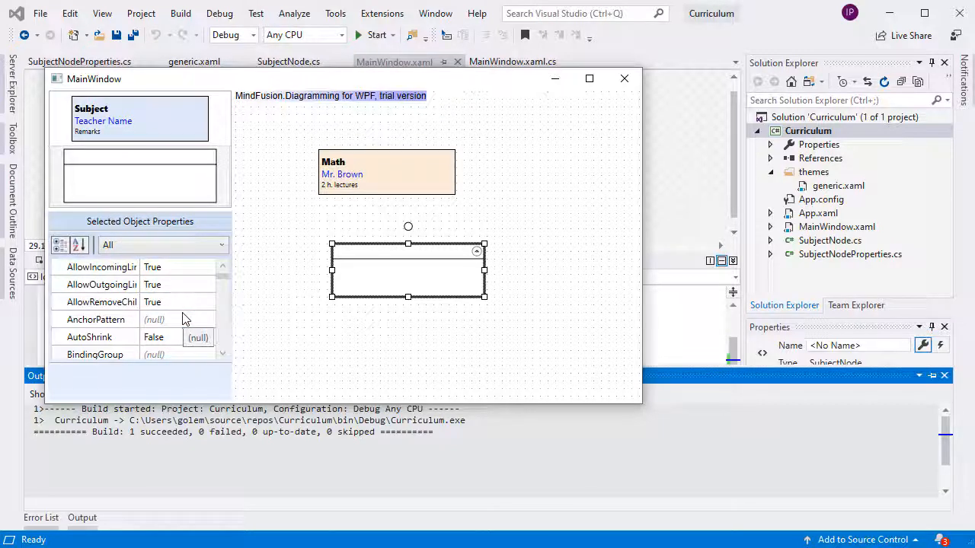
scroll(down, 3)
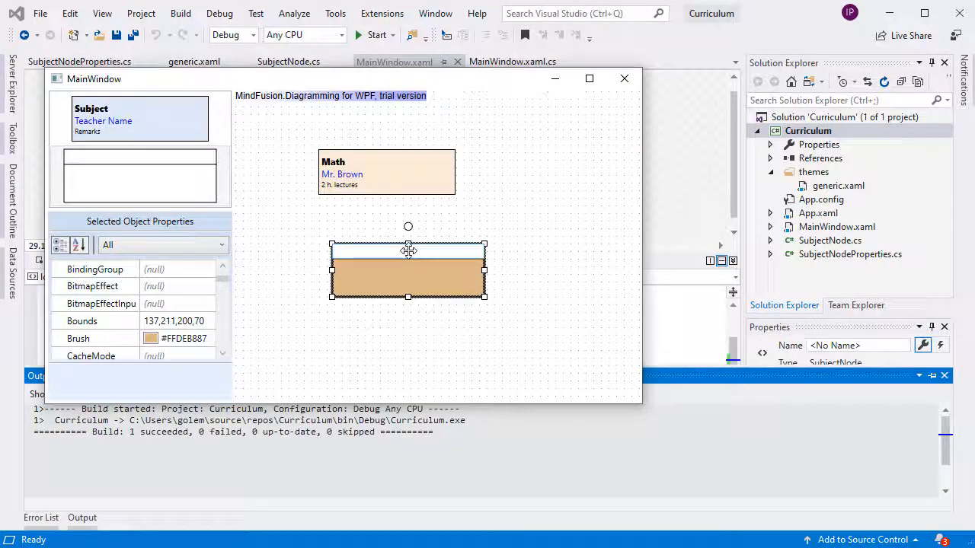
text(Monday)
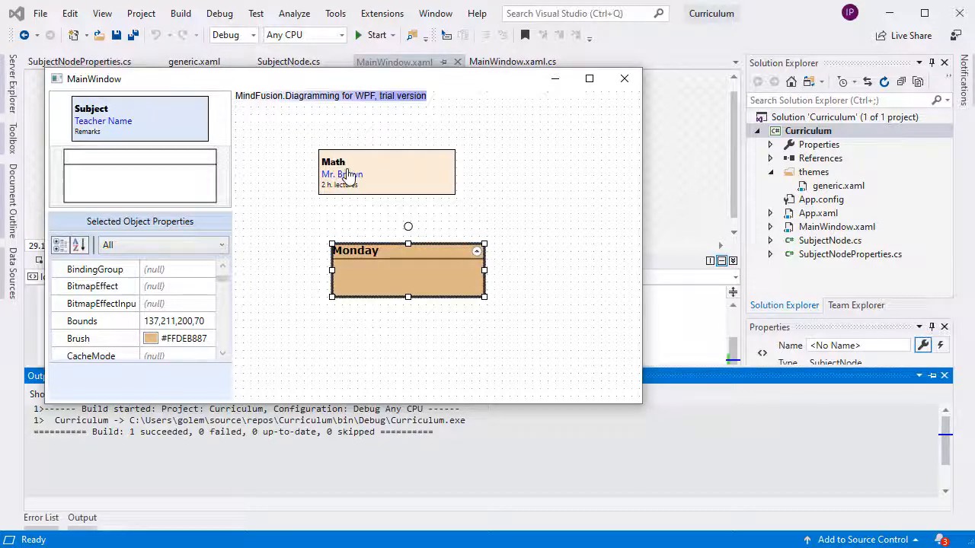
drag(386, 172, 408, 274)
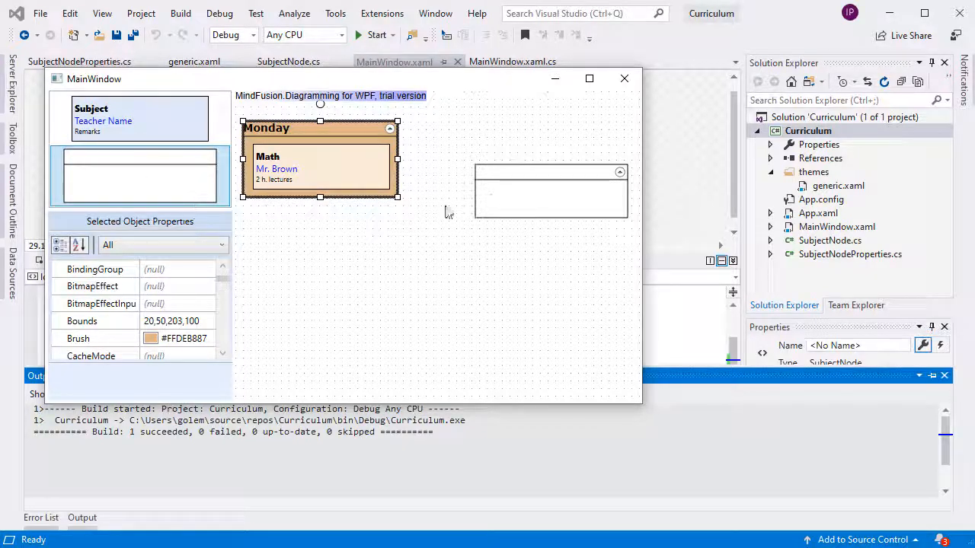
Give the second container a violet fill and Tuesday caption, placed below Monday
click(208, 338)
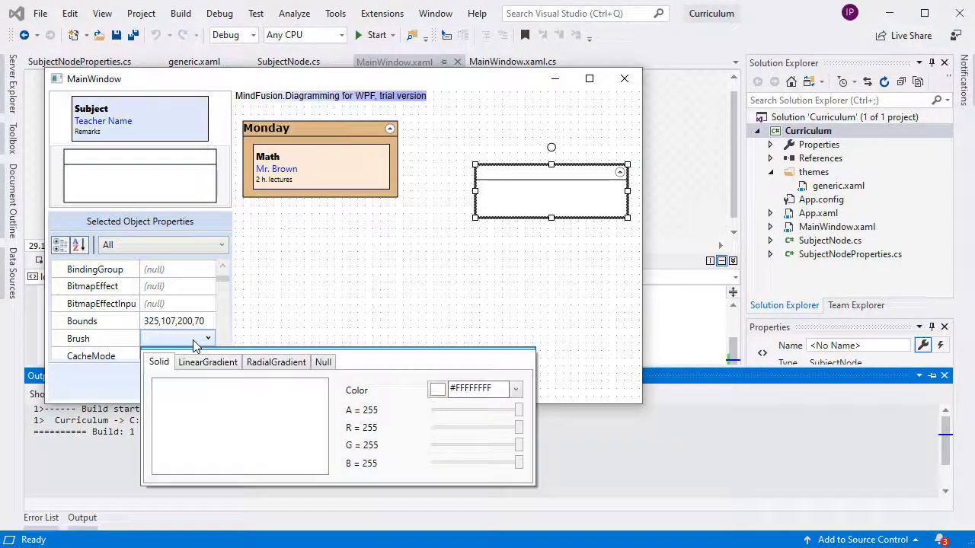
click(516, 389)
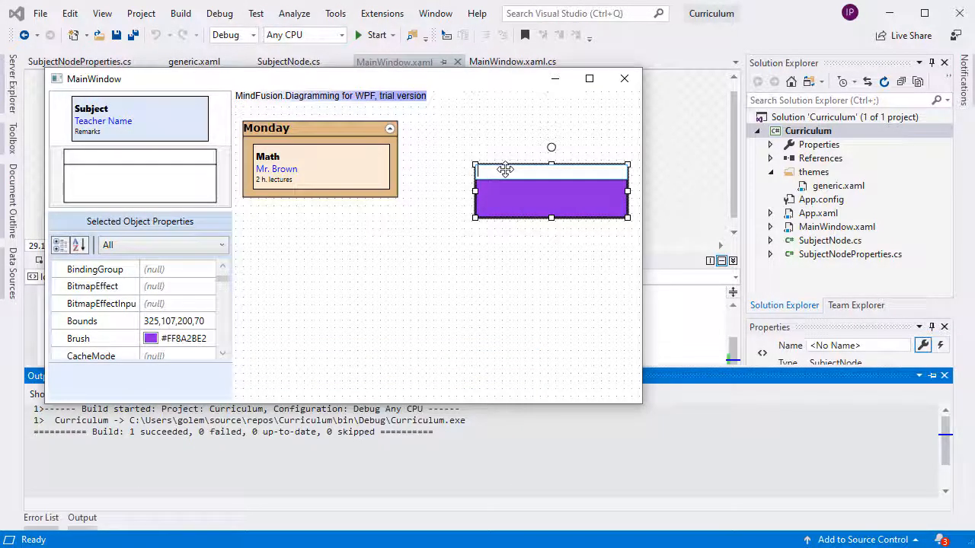
text(Tuesday)
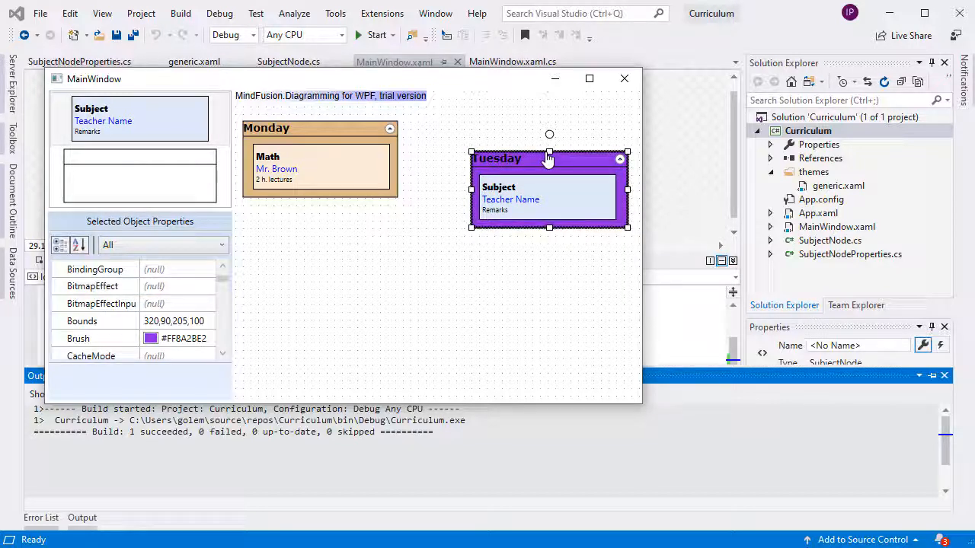
drag(548, 158, 351, 227)
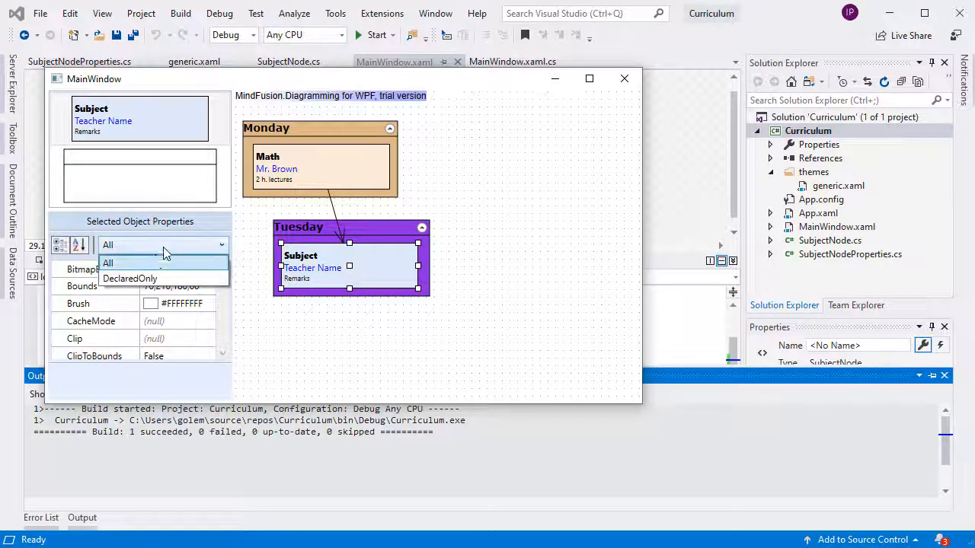
click(130, 278)
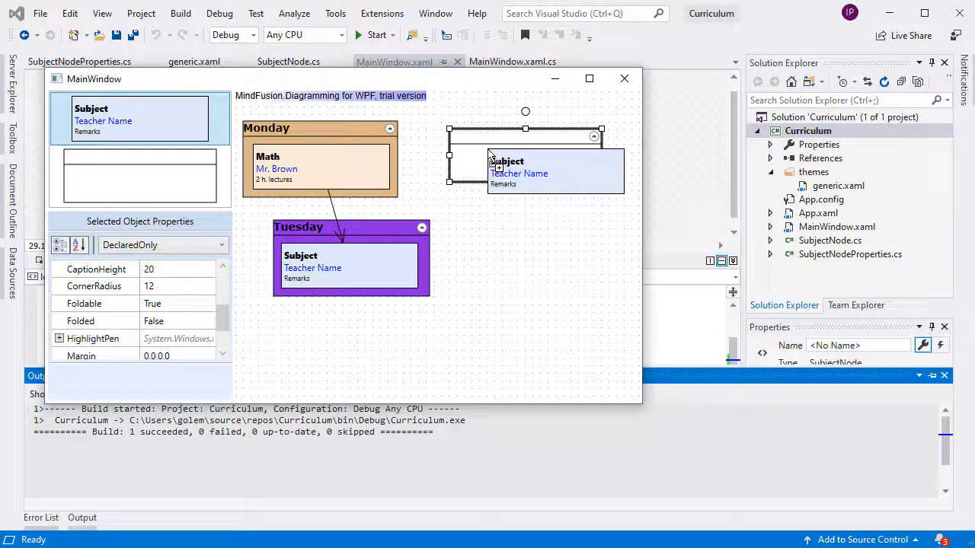
Drop subject nodes into the two empty containers on the right
drag(518, 172, 525, 158)
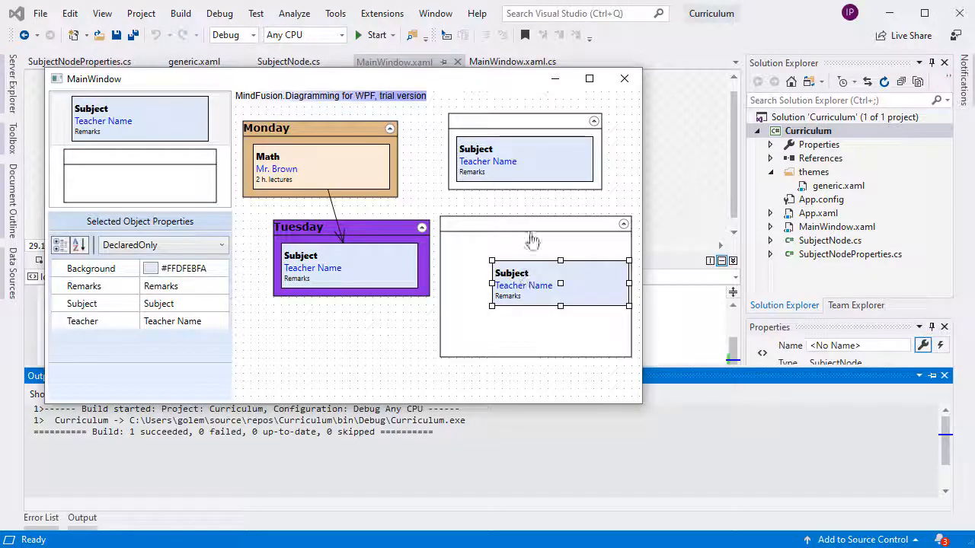
click(536, 251)
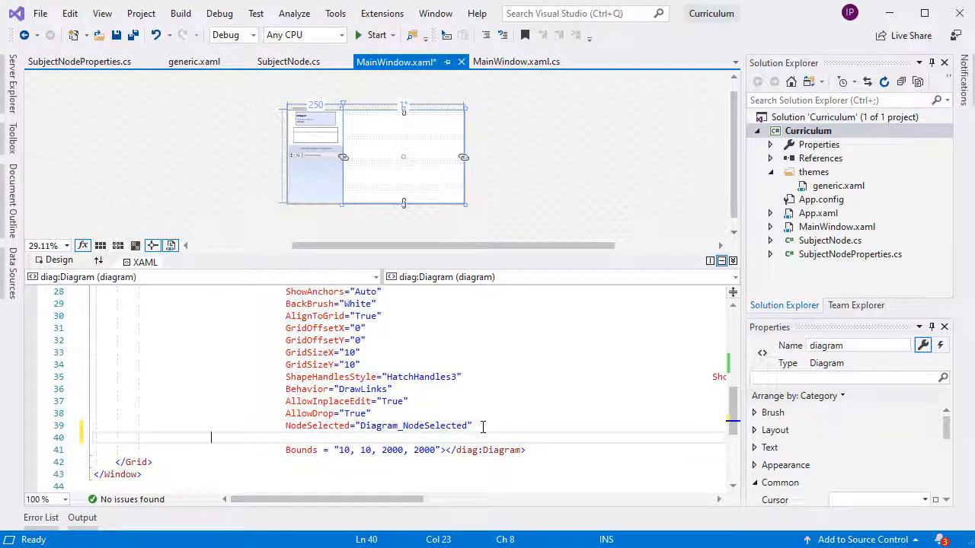
Add NodeCreated="Diagram_NodeCreated" to the Diagram in MainWindow.xaml, then go to MainWindow.xaml.cs
text(NodeCreated="Diagram_NodeCreated)
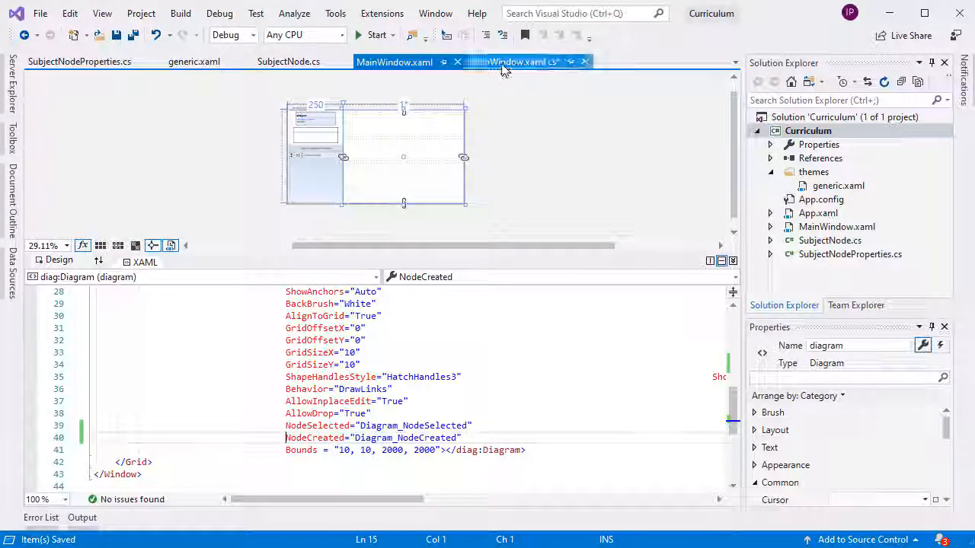
click(514, 61)
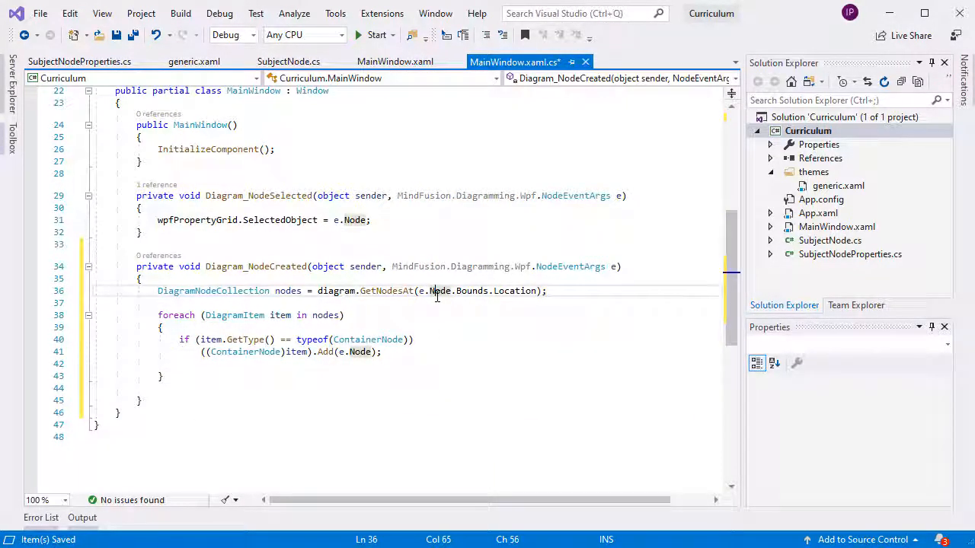
mouse_move(440, 290)
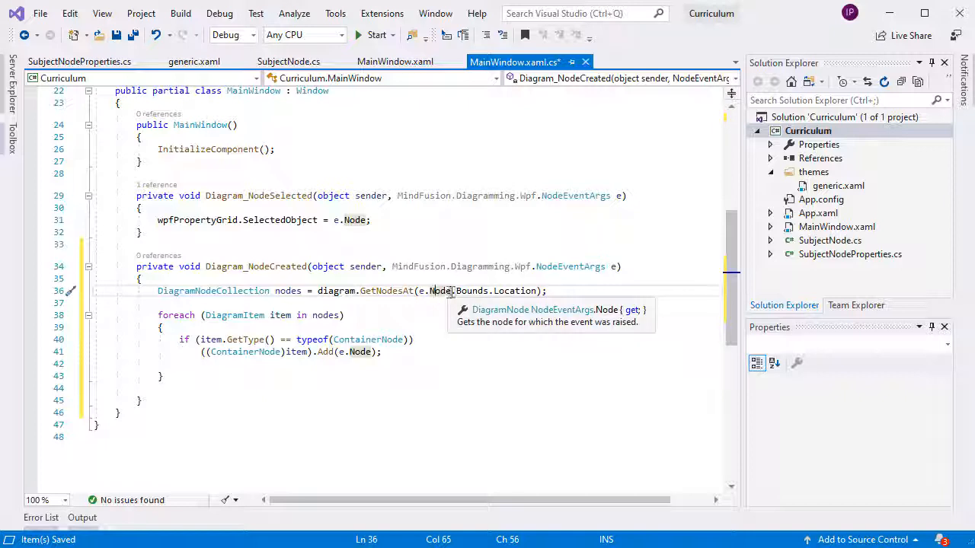
mouse_move(453, 304)
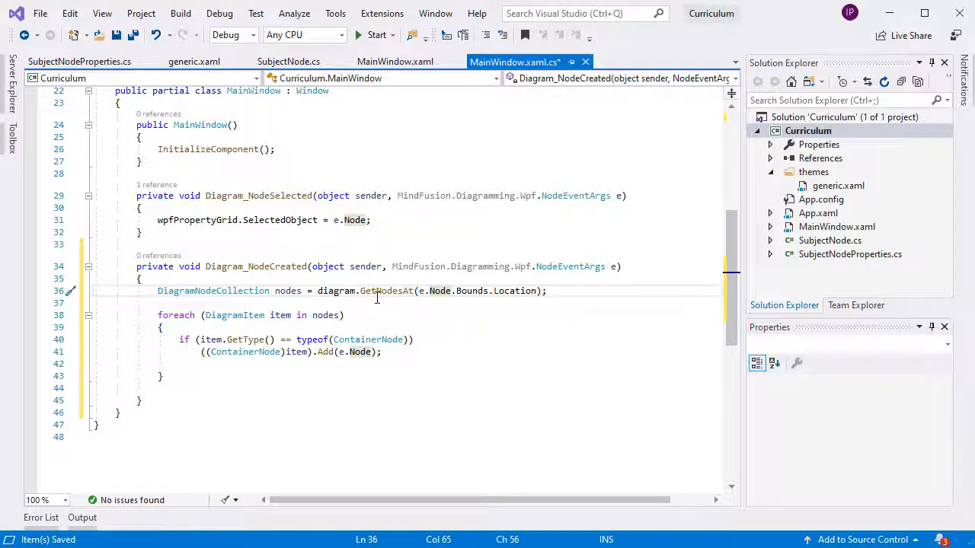
mouse_move(384, 291)
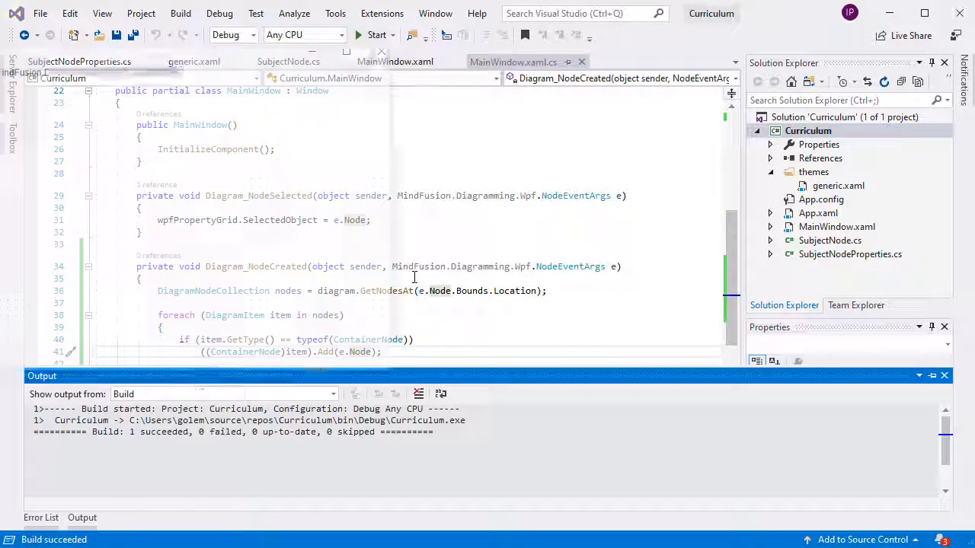
Launch the rebuilt Curriculum app, draw a container, and open its CaptionBackBrush colour picker
click(375, 35)
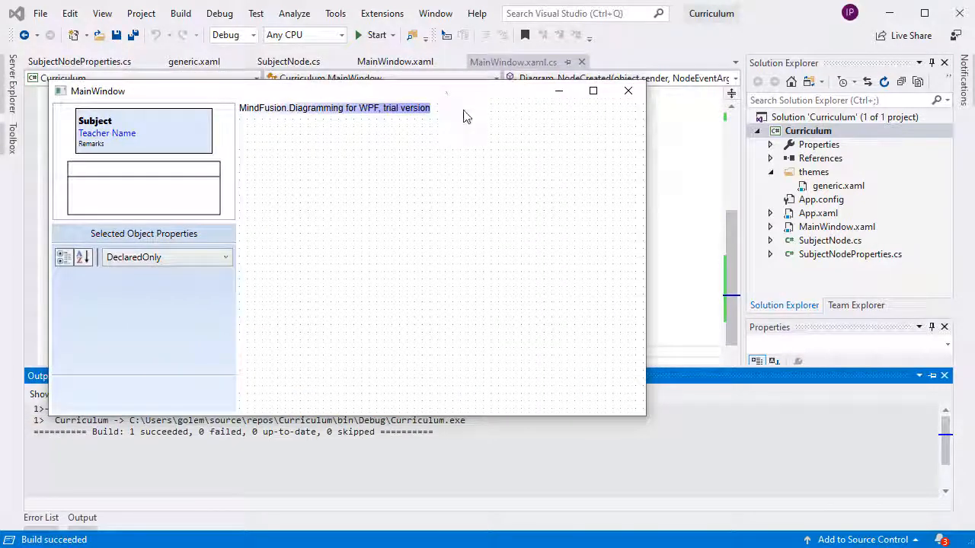
drag(316, 149, 465, 190)
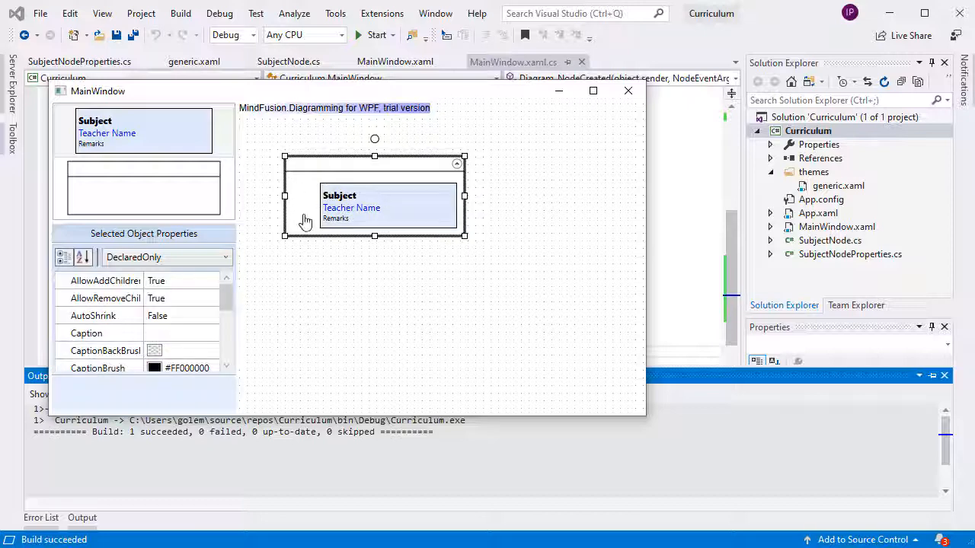
scroll(down, 3)
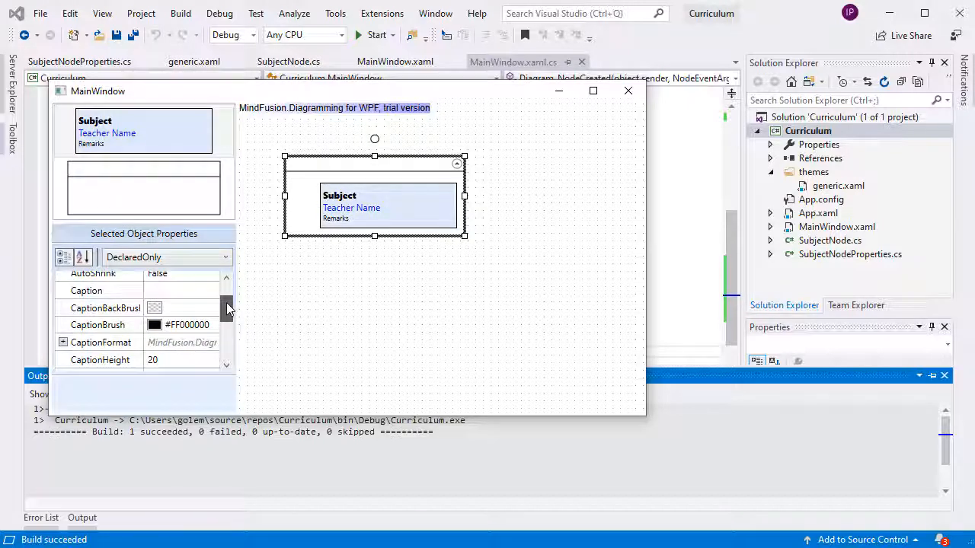
click(212, 307)
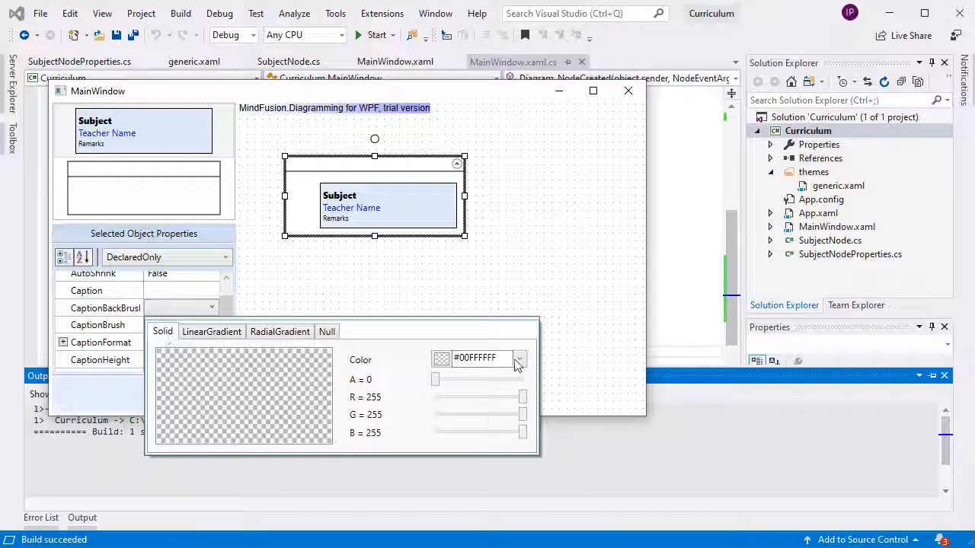